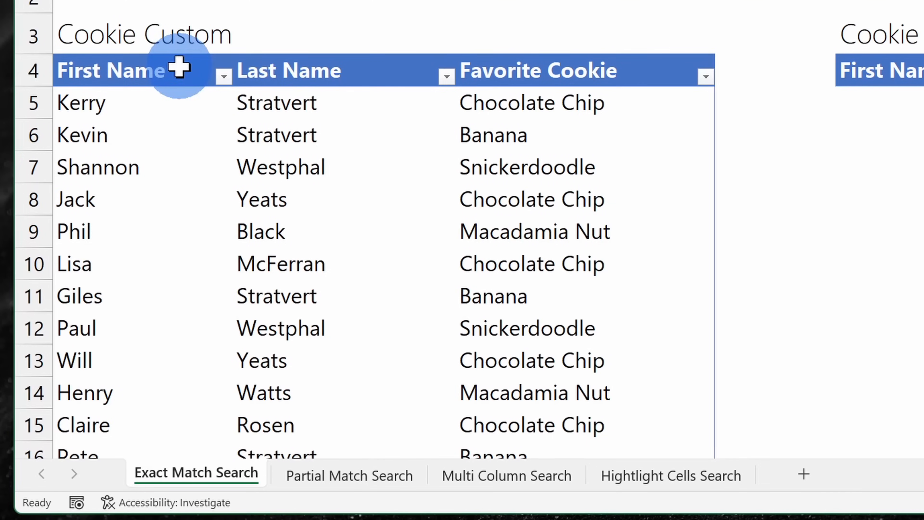
# Step: Enable the Developer ribbon and insert an ActiveX Text Box control on the Exact Match Search sheet
pyautogui.write('ker')
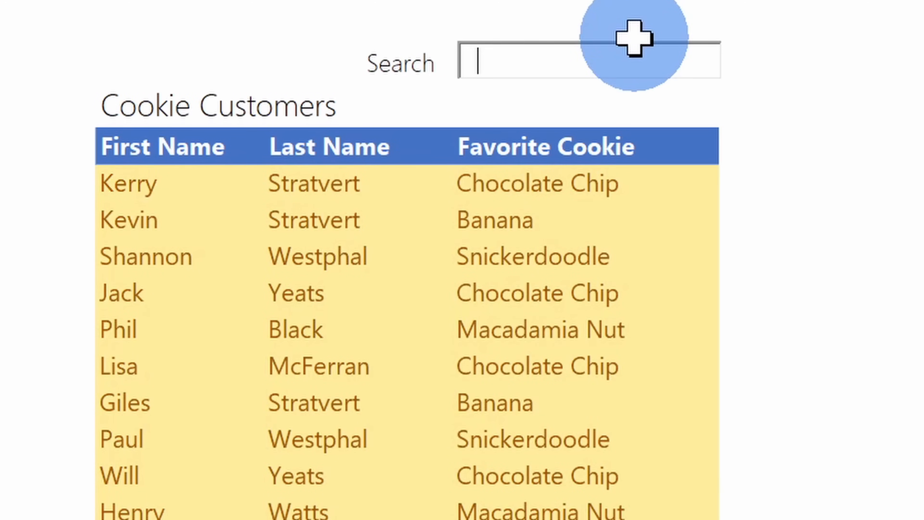
pyautogui.write('ke')
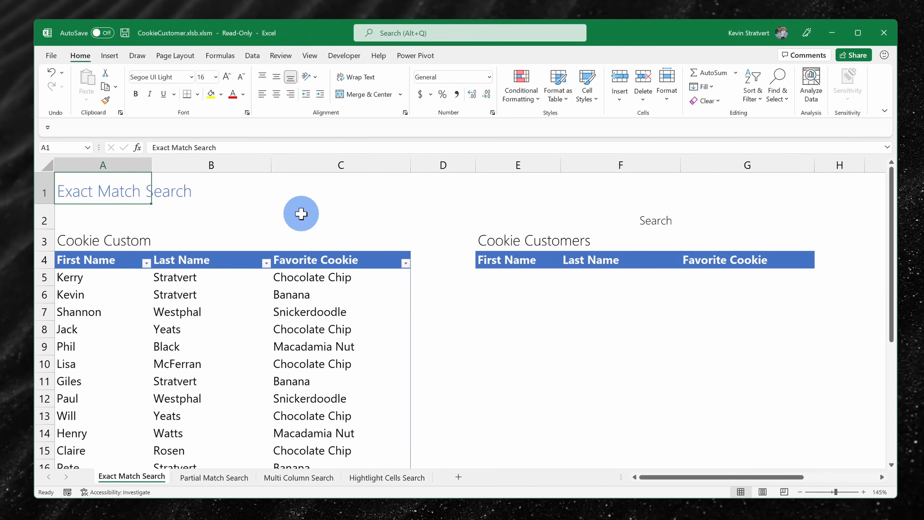
pyautogui.moveTo(280, 211)
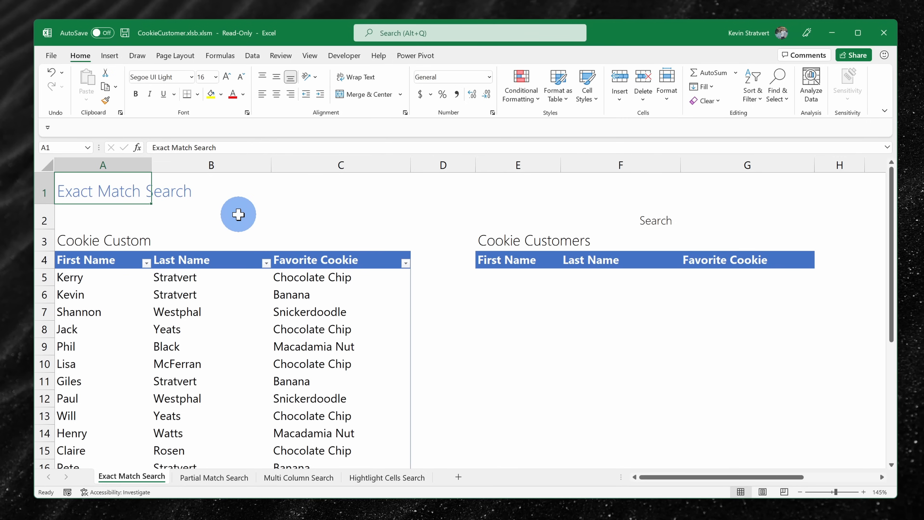
pyautogui.moveTo(144, 189)
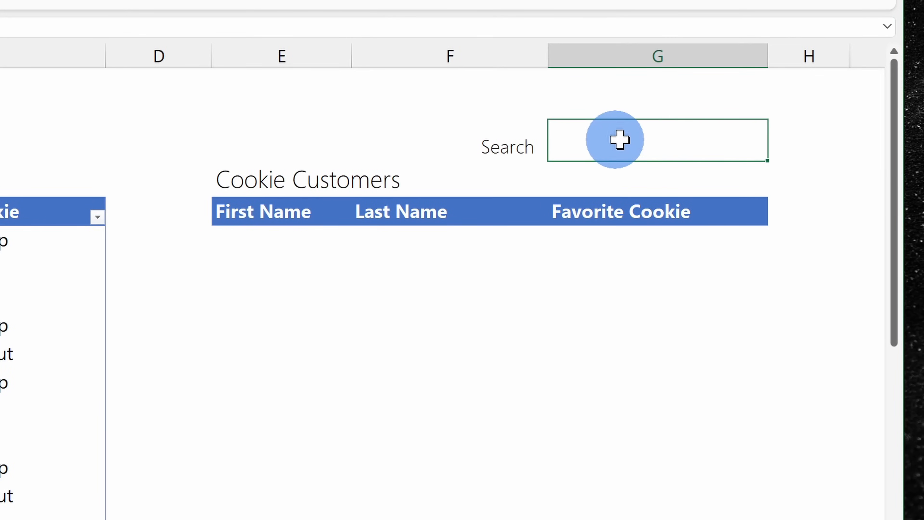
pyautogui.moveTo(622, 145)
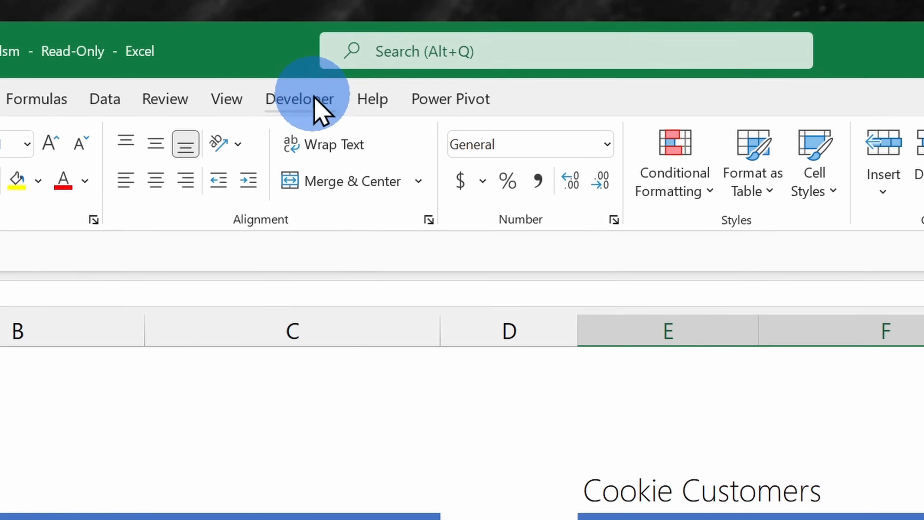
pyautogui.moveTo(307, 106)
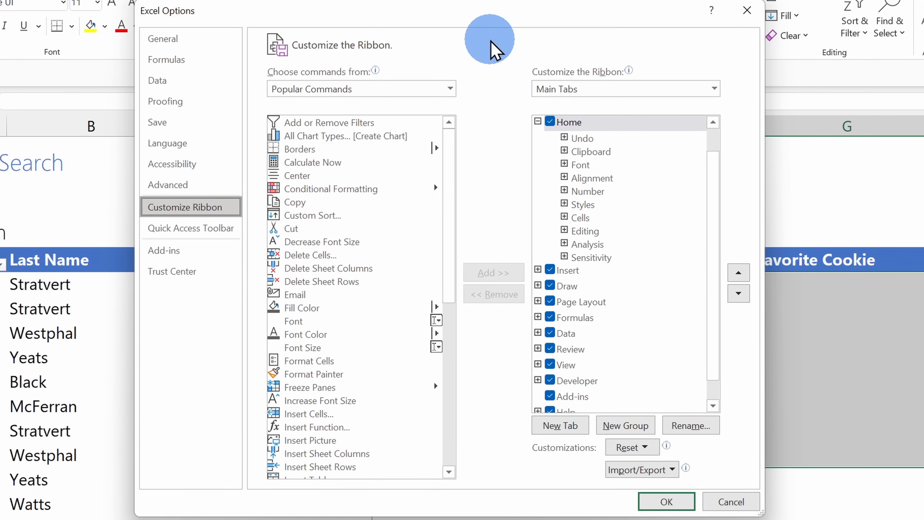
pyautogui.scroll(-3)
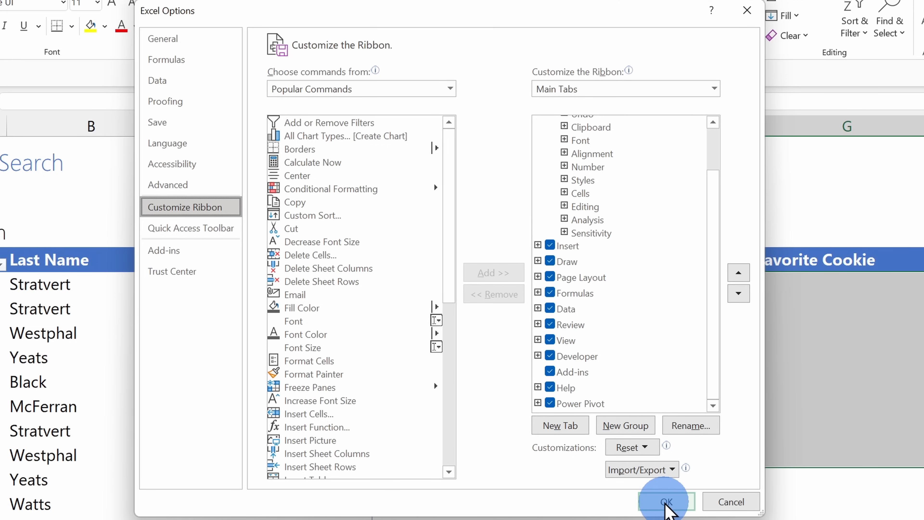
pyautogui.click(665, 502)
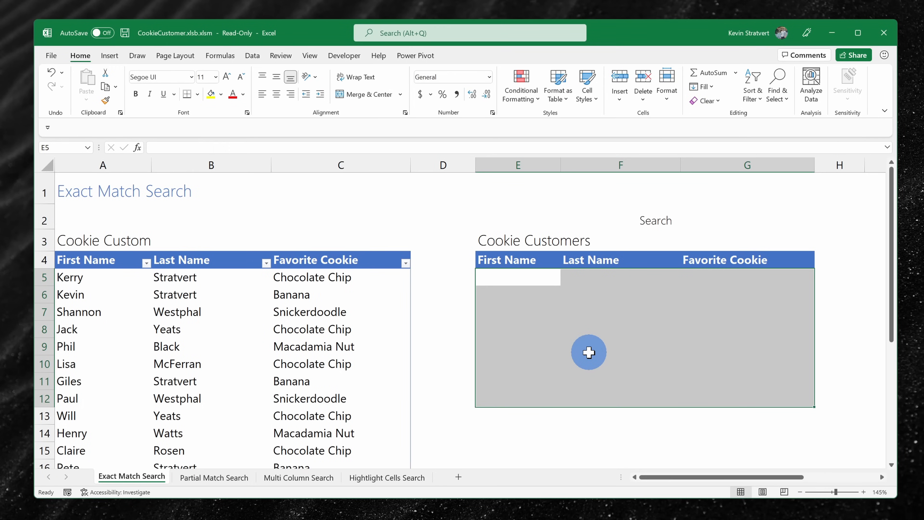
pyautogui.click(344, 55)
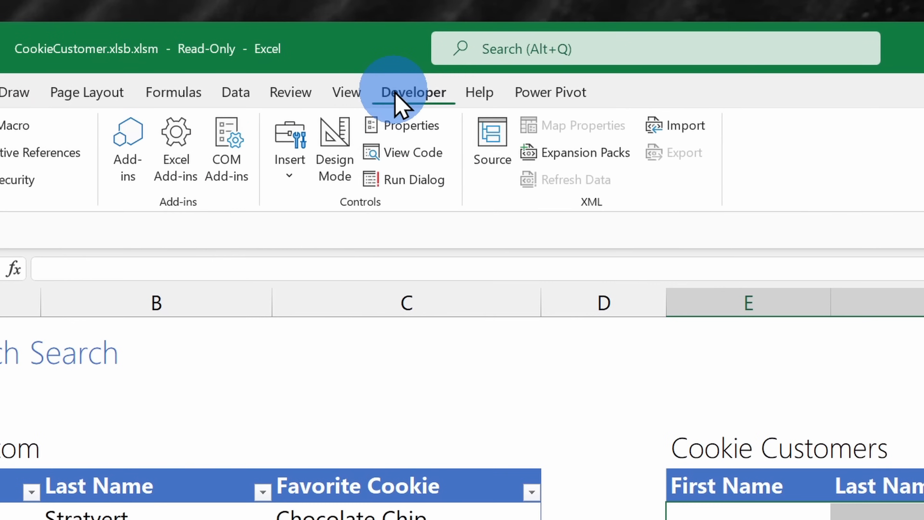
pyautogui.moveTo(289, 147)
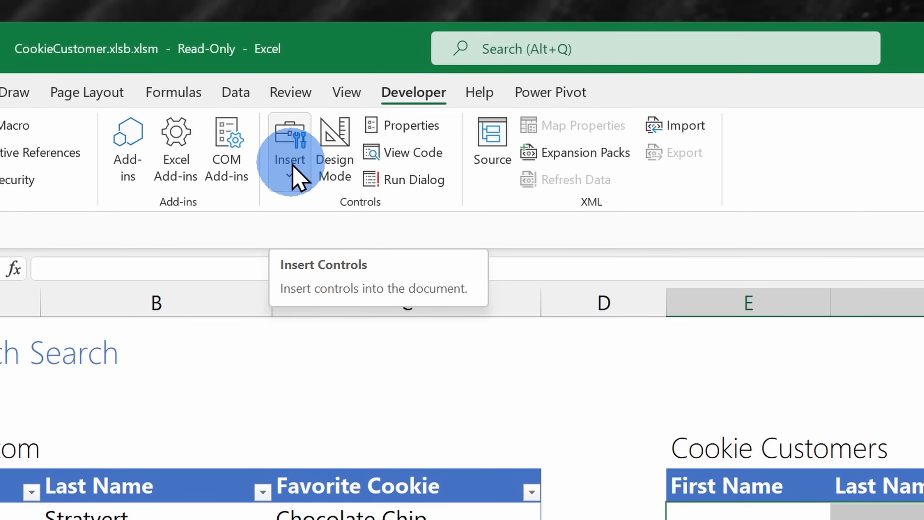
pyautogui.click(289, 152)
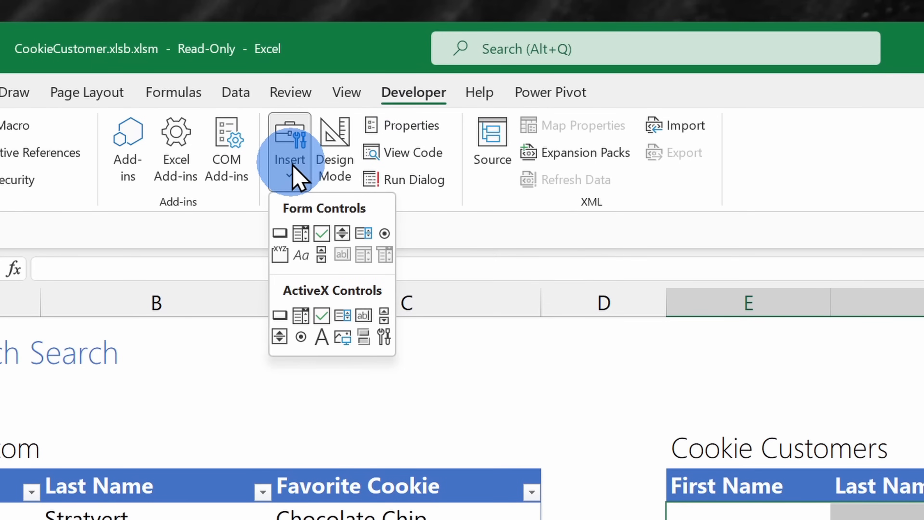
pyautogui.moveTo(318, 312)
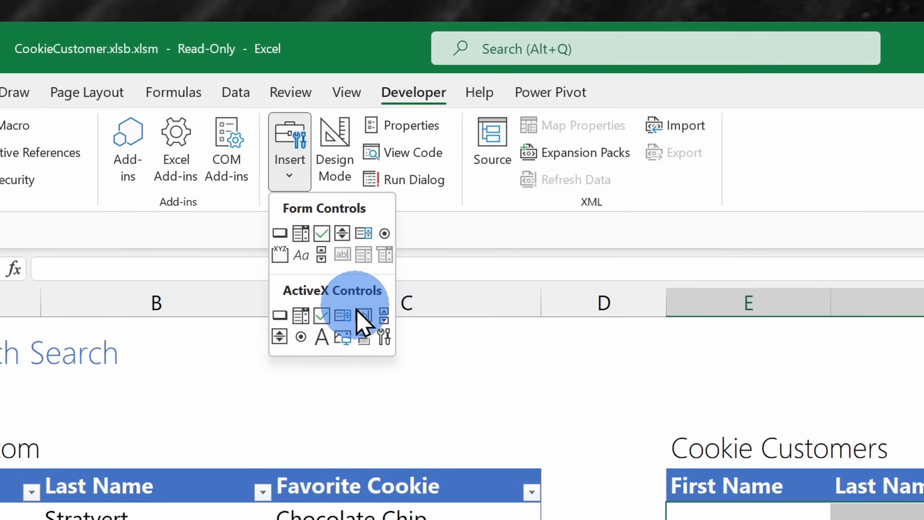
pyautogui.moveTo(363, 316)
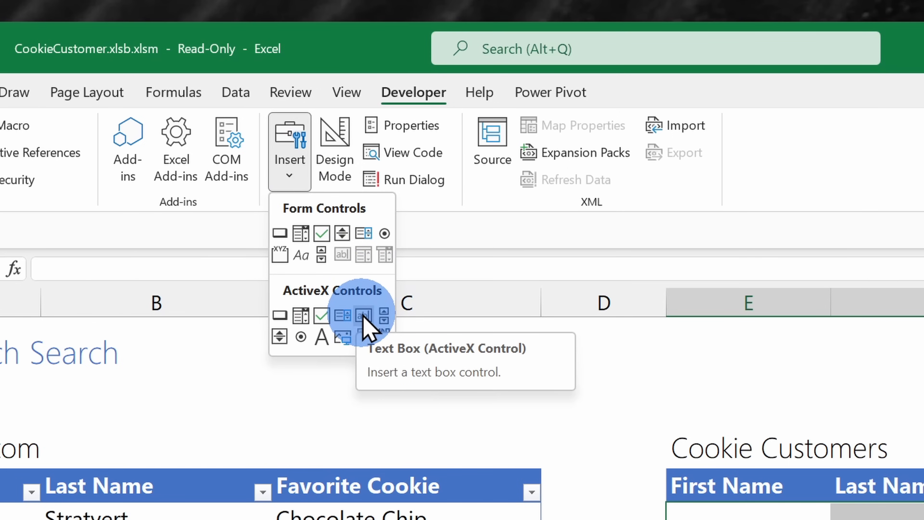
pyautogui.click(362, 314)
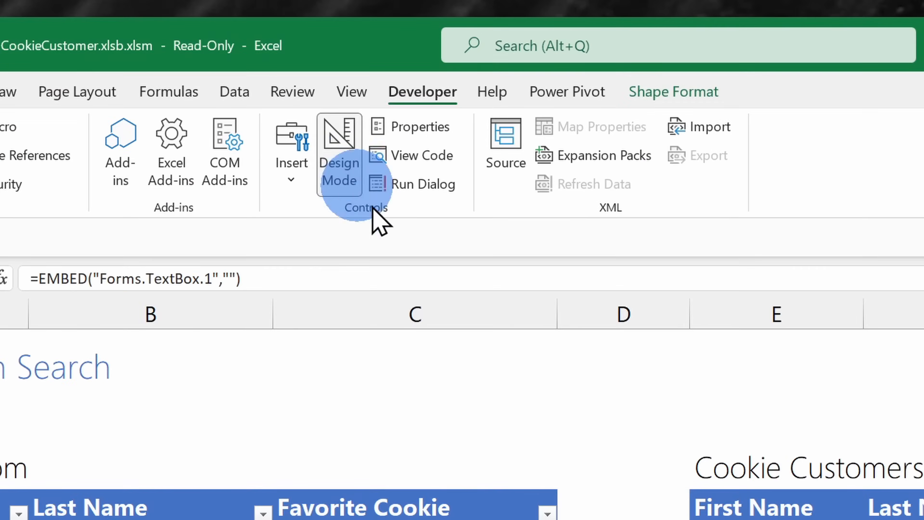
# Step: Set the text box's LinkedCell property to G2 via its Properties window
pyautogui.rightClick(554, 136)
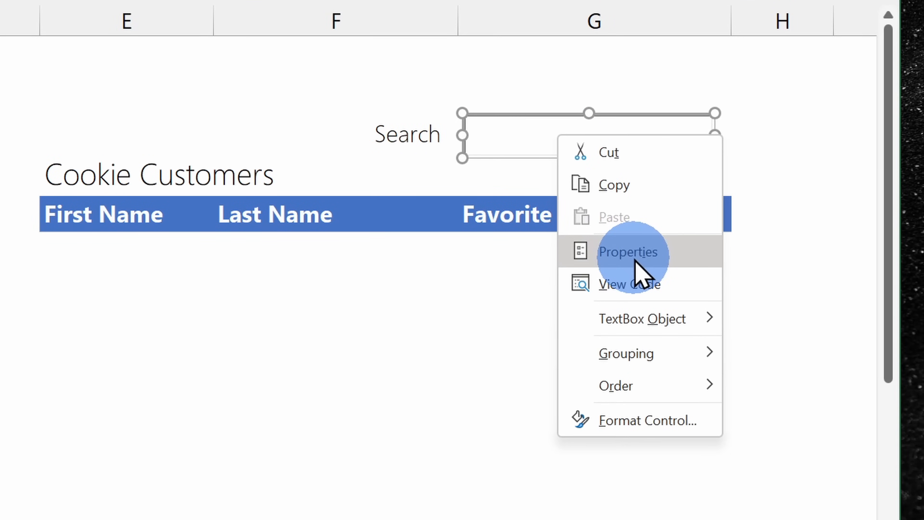
pyautogui.click(630, 252)
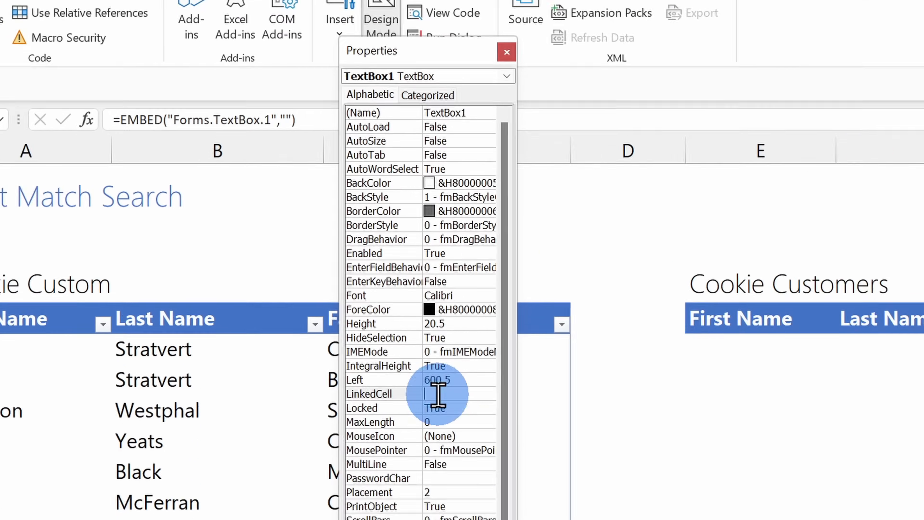
pyautogui.write('G2')
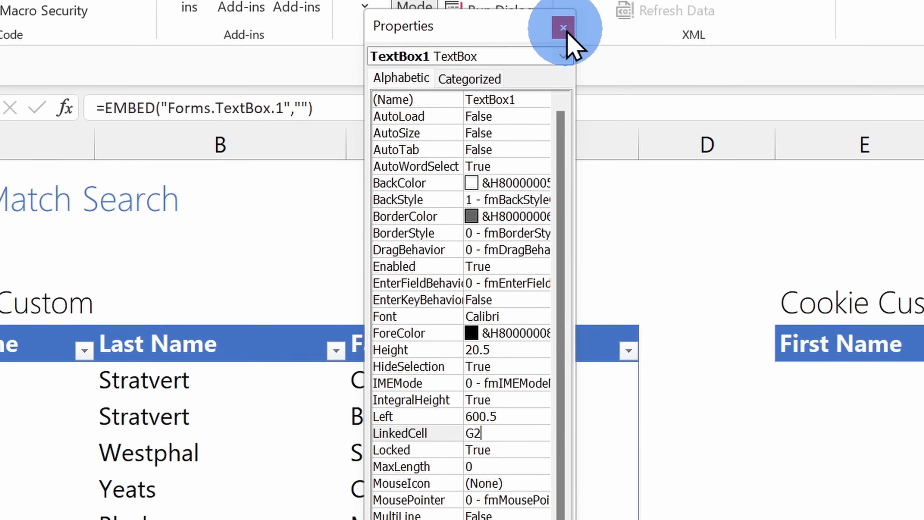
pyautogui.click(563, 28)
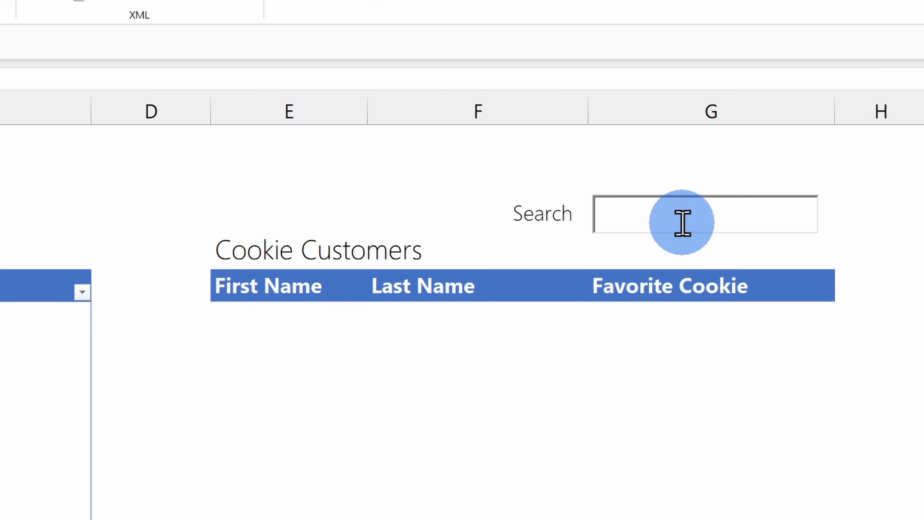
# Step: Enter kevin in the search box to confirm it writes into linked cell G2
pyautogui.write('kevin')
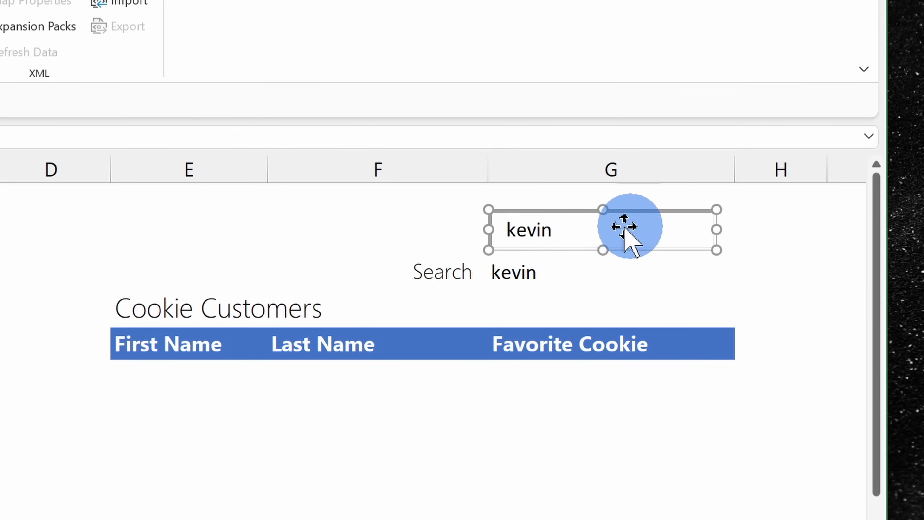
pyautogui.moveTo(563, 233)
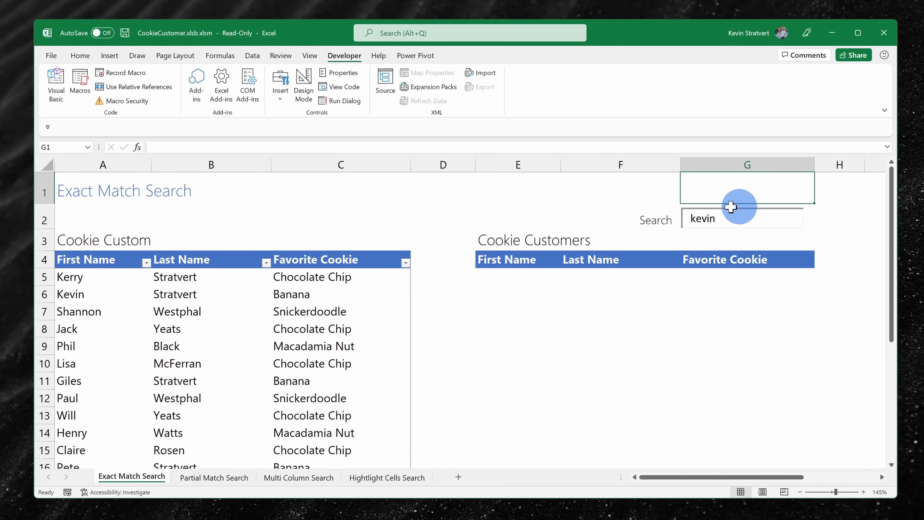
# Step: Start a FILTER function in results cell E5 through Insert Function
pyautogui.click(525, 277)
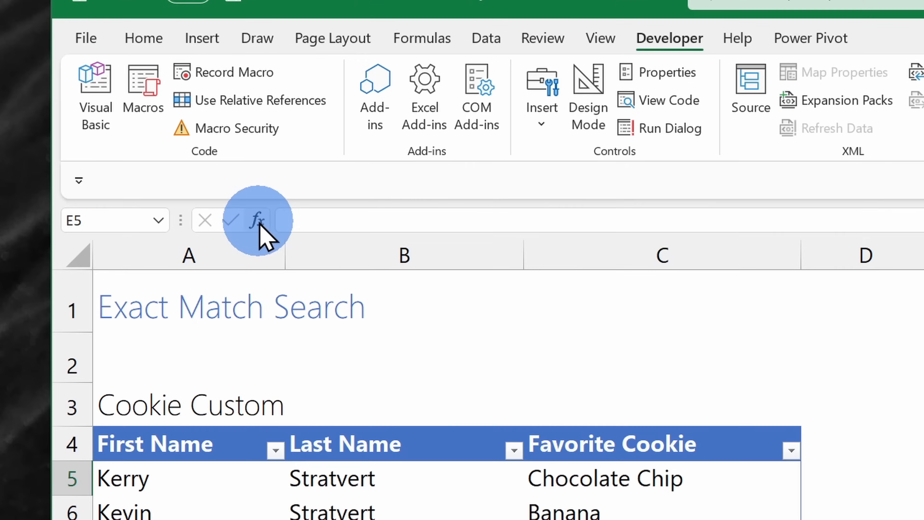
pyautogui.click(258, 219)
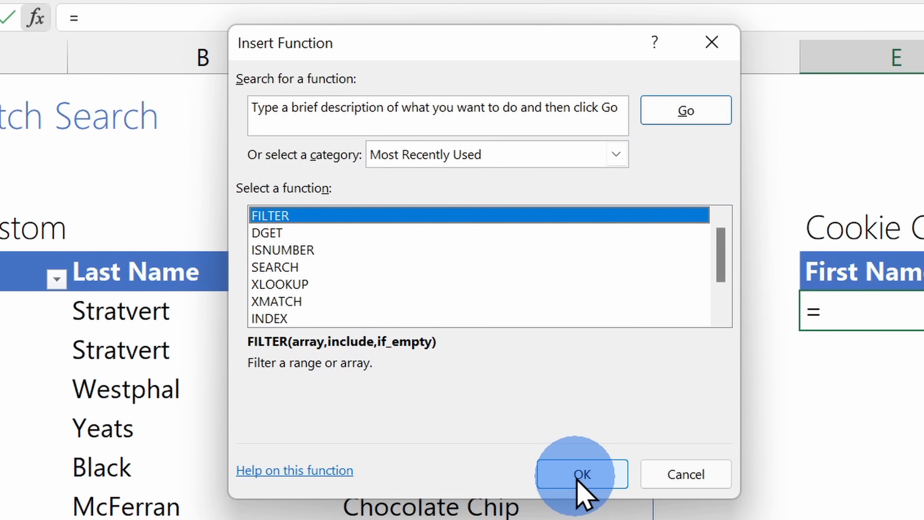
pyautogui.click(580, 474)
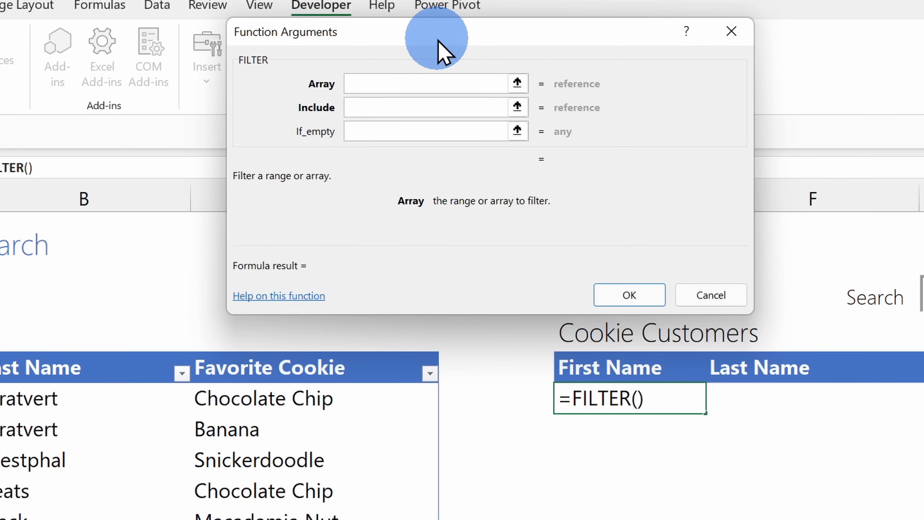
# Step: Fill FILTER with Customers0[#All], First Name=G2 as Include, and a quoted If_empty message
pyautogui.click(431, 83)
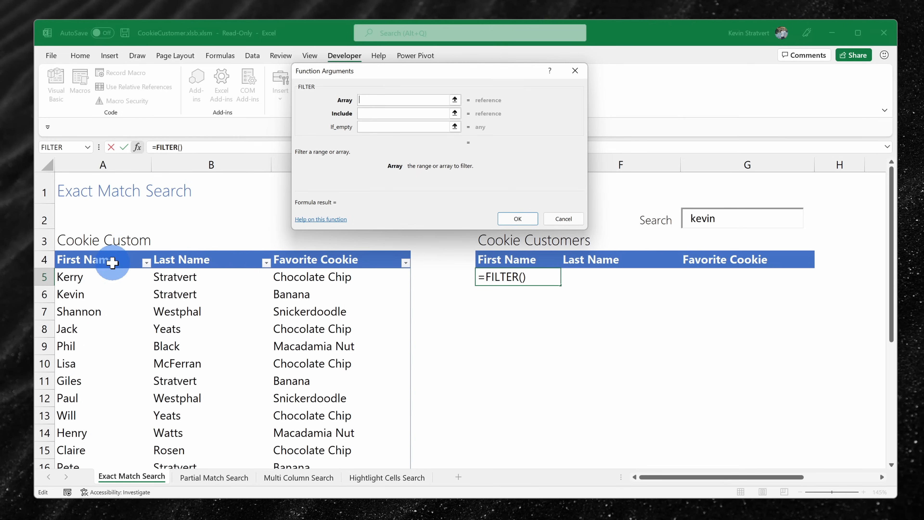
pyautogui.moveTo(120, 421)
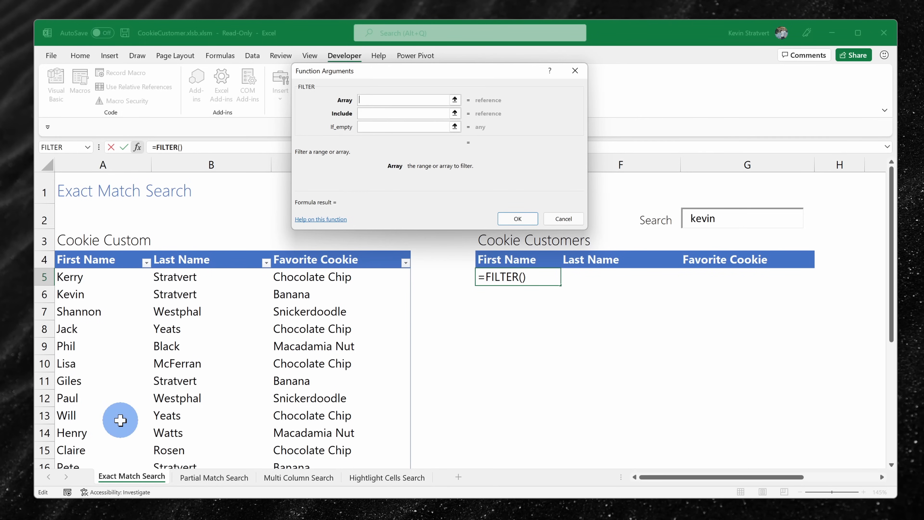
pyautogui.click(86, 260)
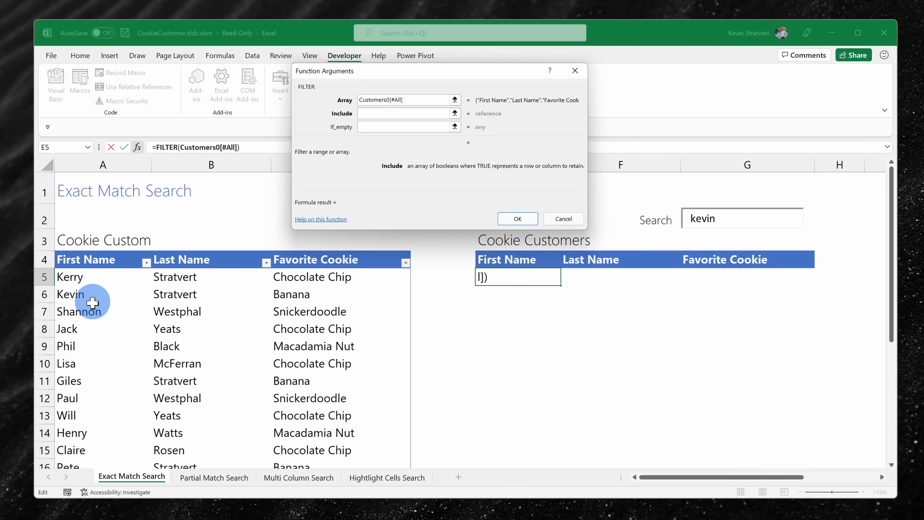
pyautogui.moveTo(110, 282)
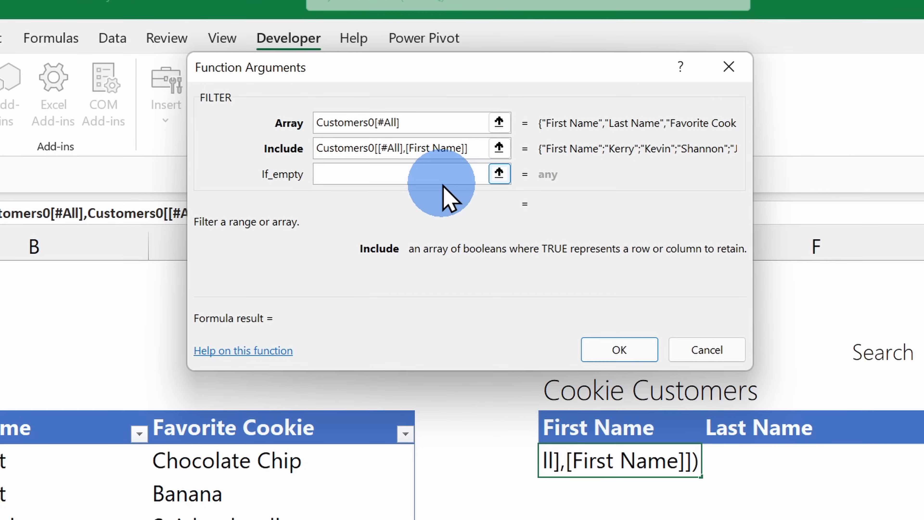
pyautogui.write('=')
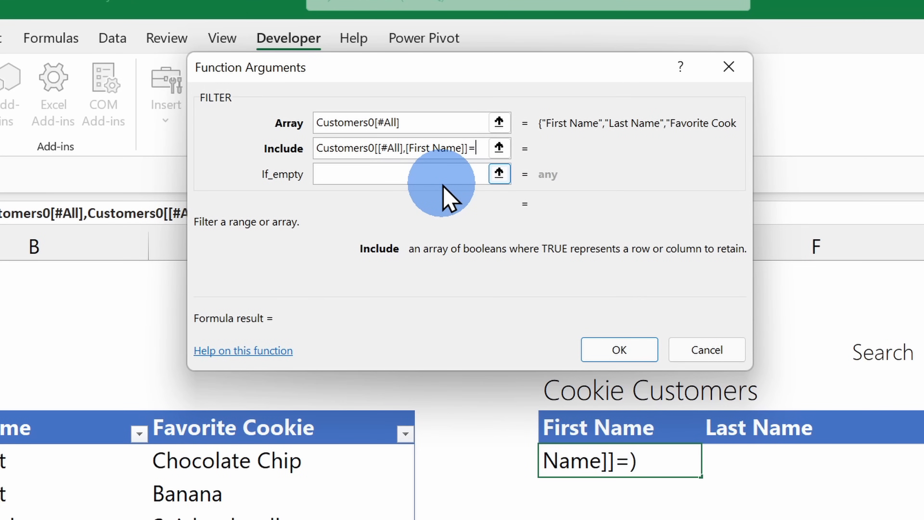
pyautogui.write('G2)')
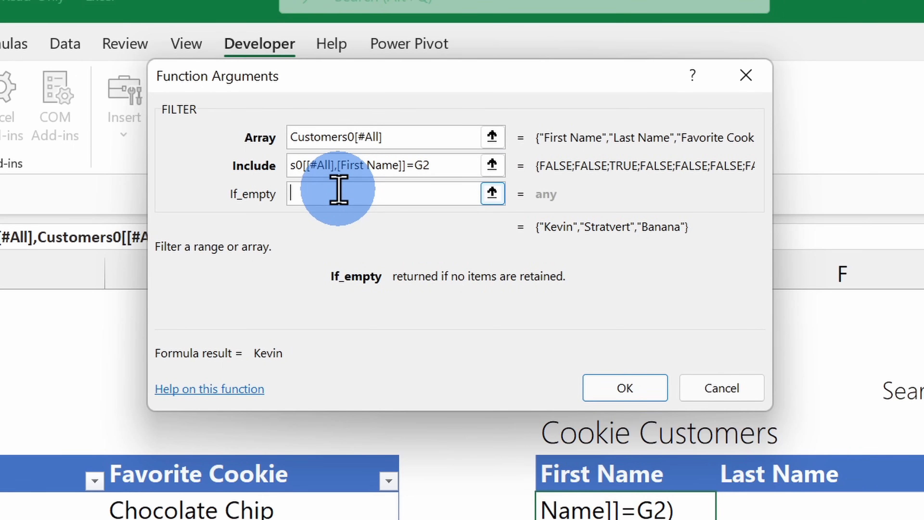
pyautogui.write('")')
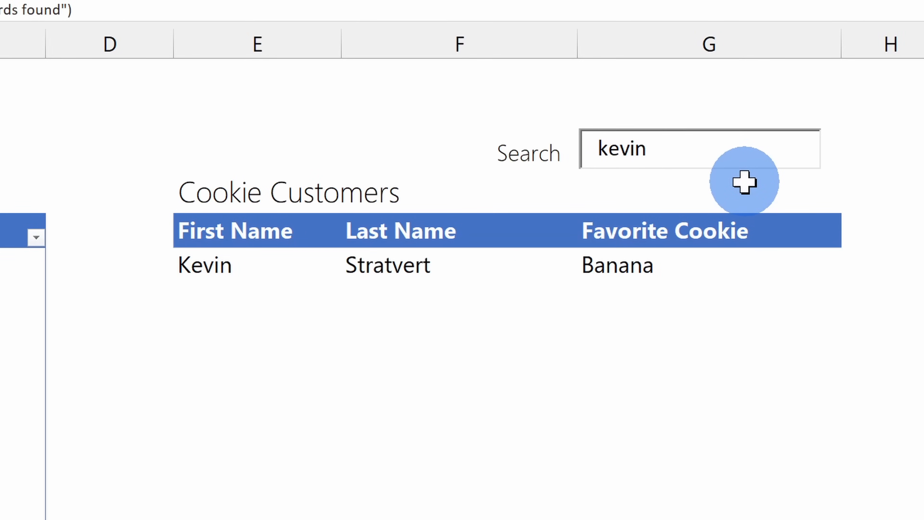
# Step: Enter kerry in the search box to test the exact-match filter
pyautogui.write('kerry')
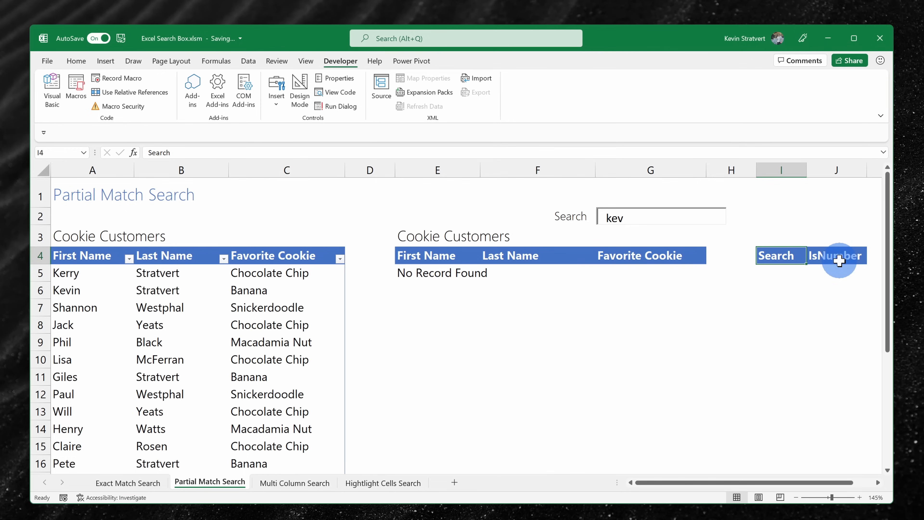
pyautogui.moveTo(428, 268)
pyautogui.write('=')
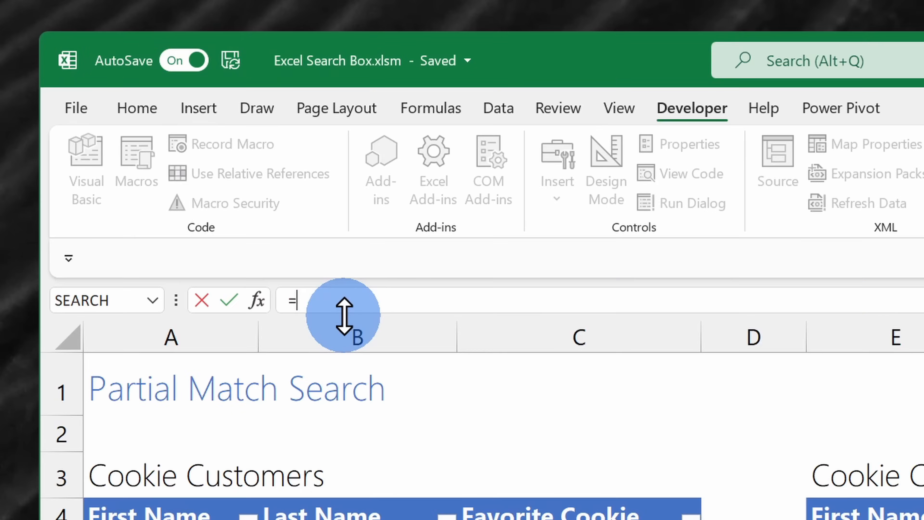
# Step: Enter =SEARCH(G2,Customers1[First Name]) in I5 and shorten the search term to ke
pyautogui.write('search')
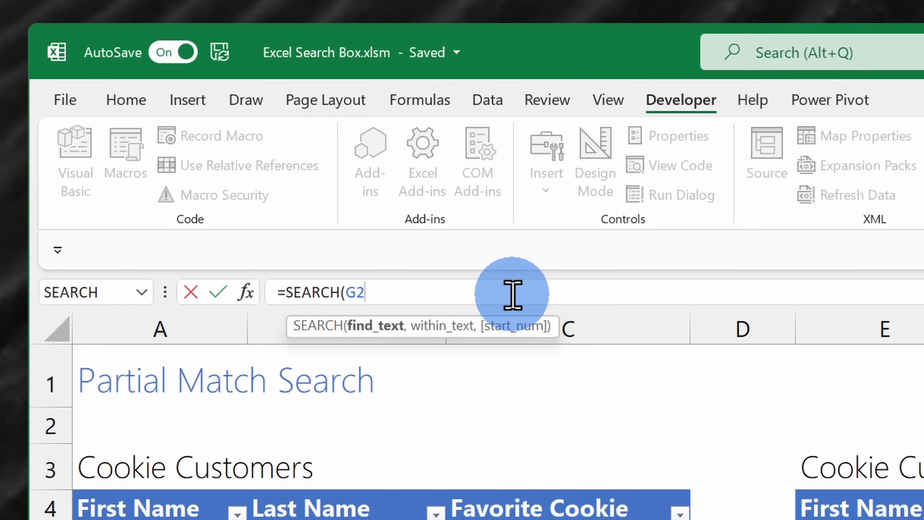
pyautogui.write(',')
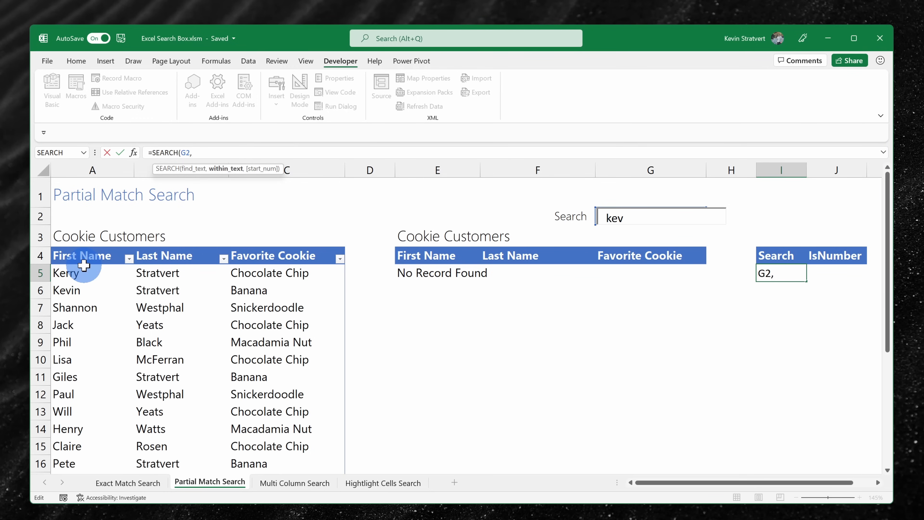
pyautogui.click(69, 272)
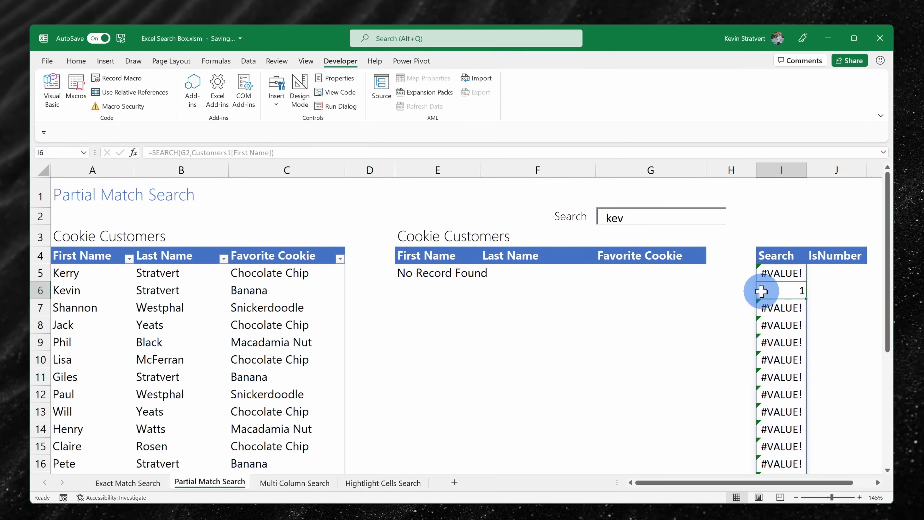
pyautogui.click(660, 217)
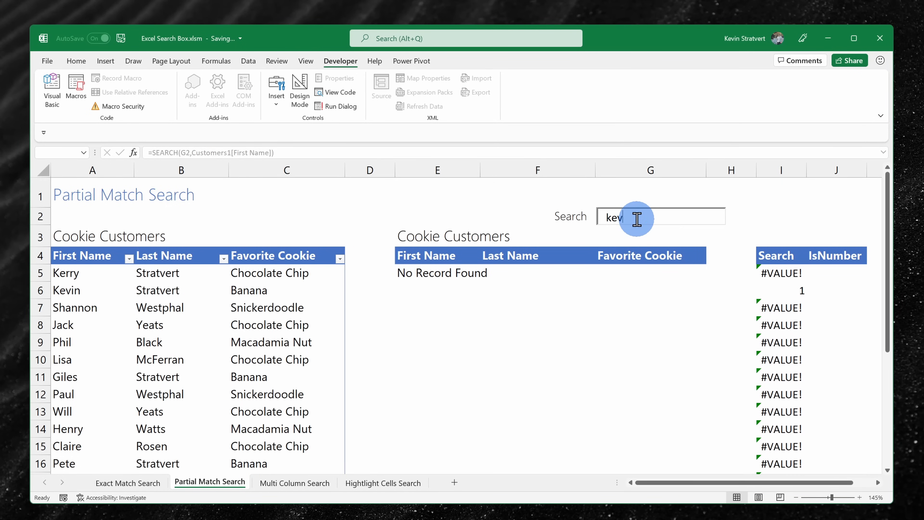
pyautogui.press('Backspace')
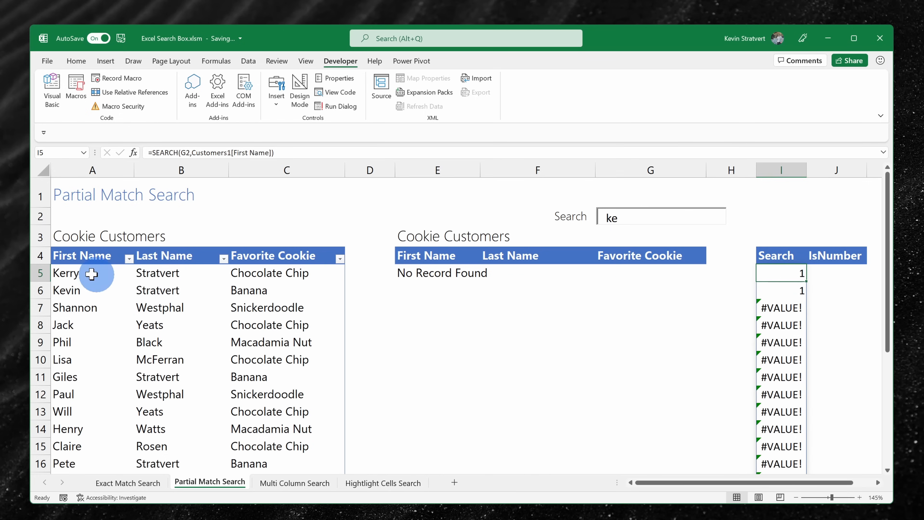
pyautogui.moveTo(783, 271)
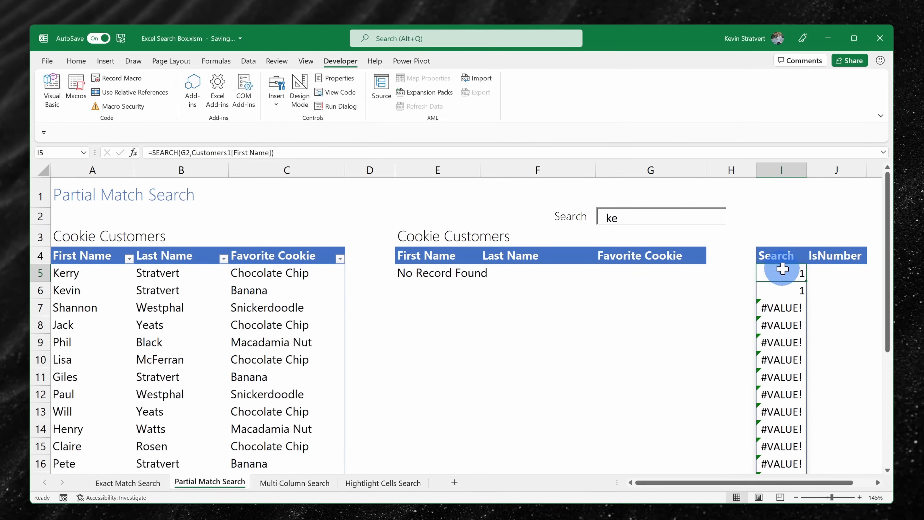
pyautogui.scroll(-3)
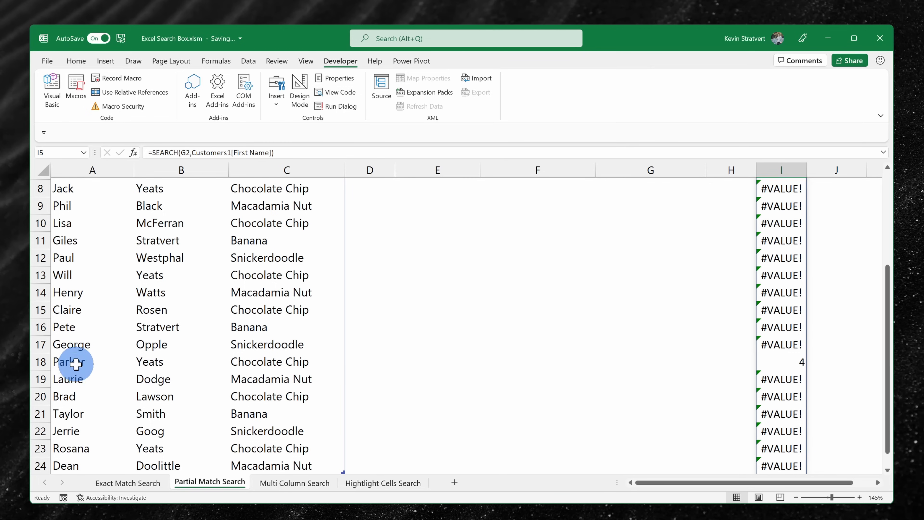
pyautogui.moveTo(785, 365)
pyautogui.write('=i')
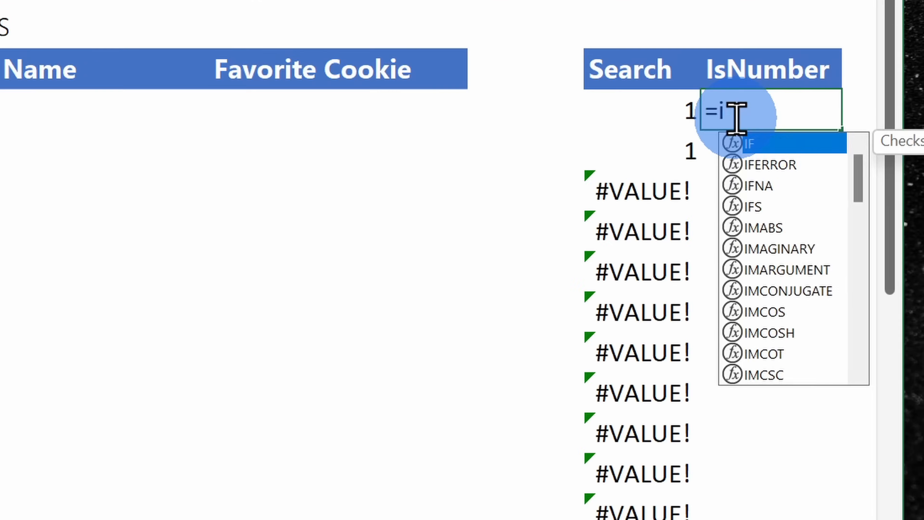
# Step: Enter =ISNUMBER(I5#) in J5 so the IsNumber column spills TRUE/FALSE per row
pyautogui.write('snumber(')
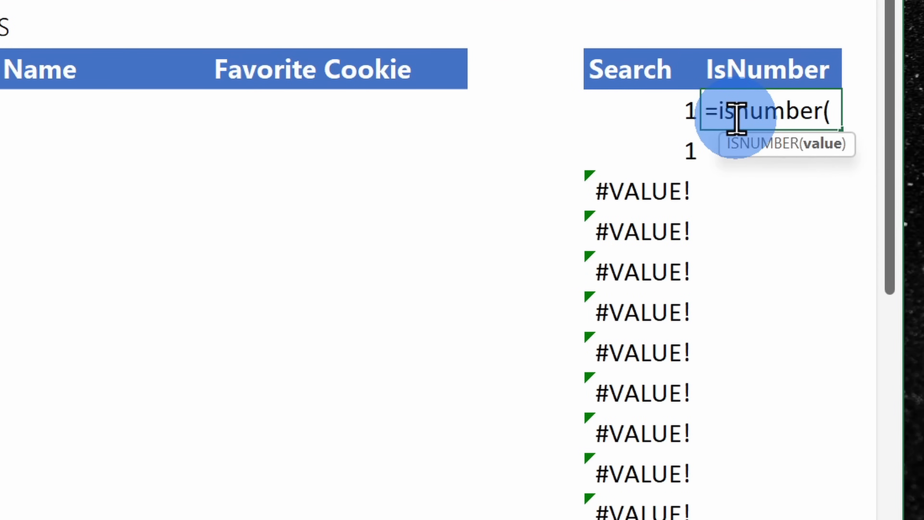
pyautogui.moveTo(666, 113)
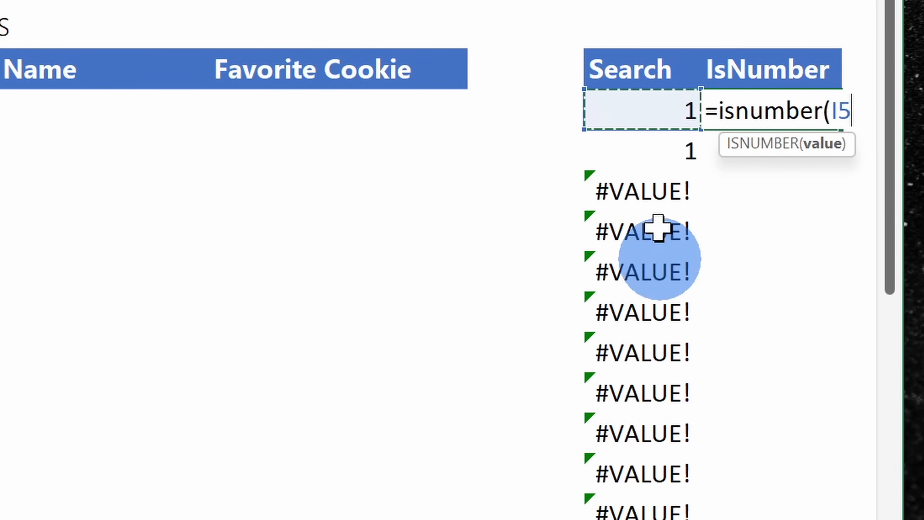
pyautogui.scroll(-3)
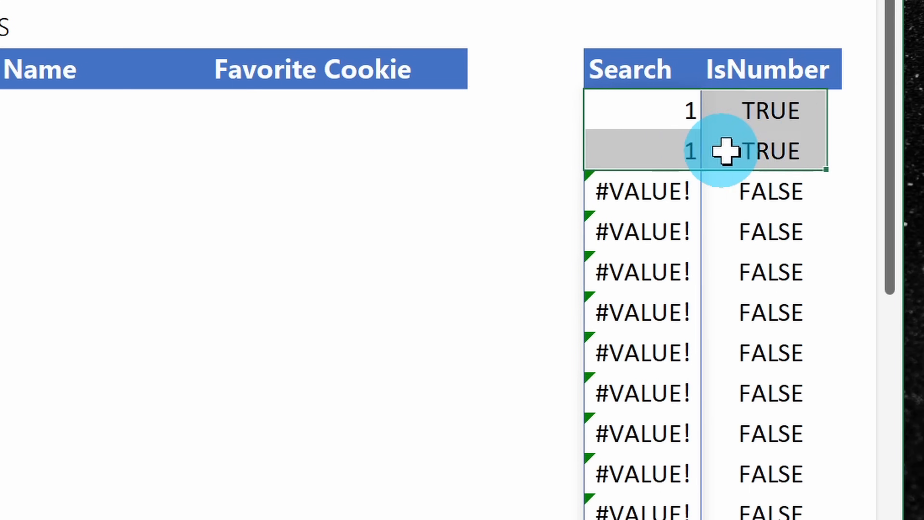
pyautogui.scroll(-3)
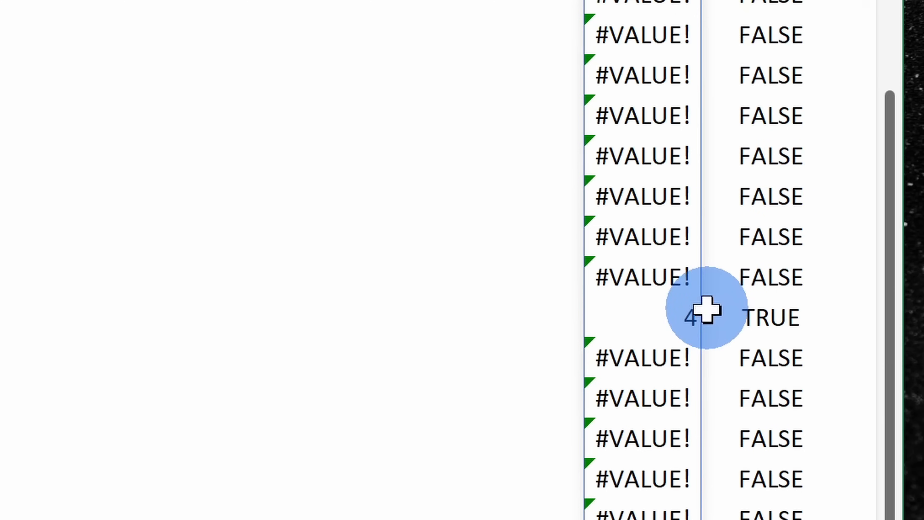
pyautogui.scroll(-3)
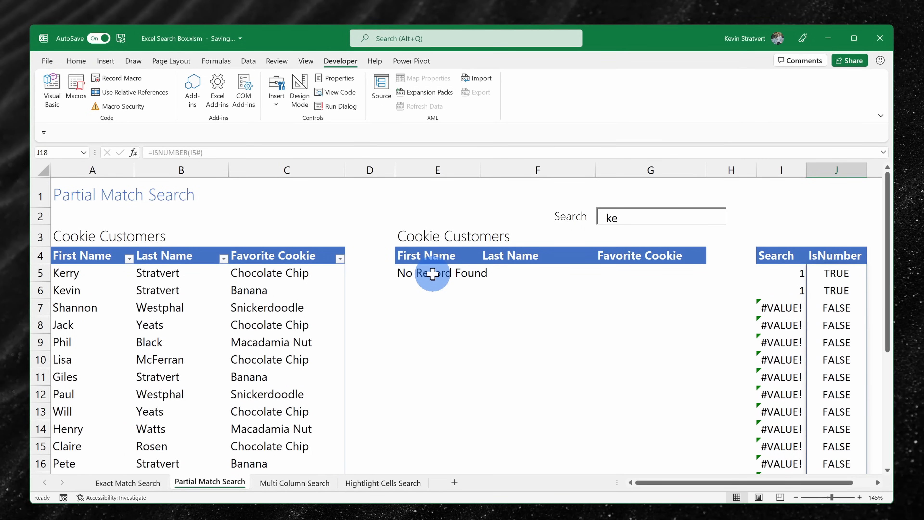
# Step: Rewrite E5 as =FILTER(Customers1,J5#,"No Record Found") to filter by the IsNumber column
pyautogui.click(438, 272)
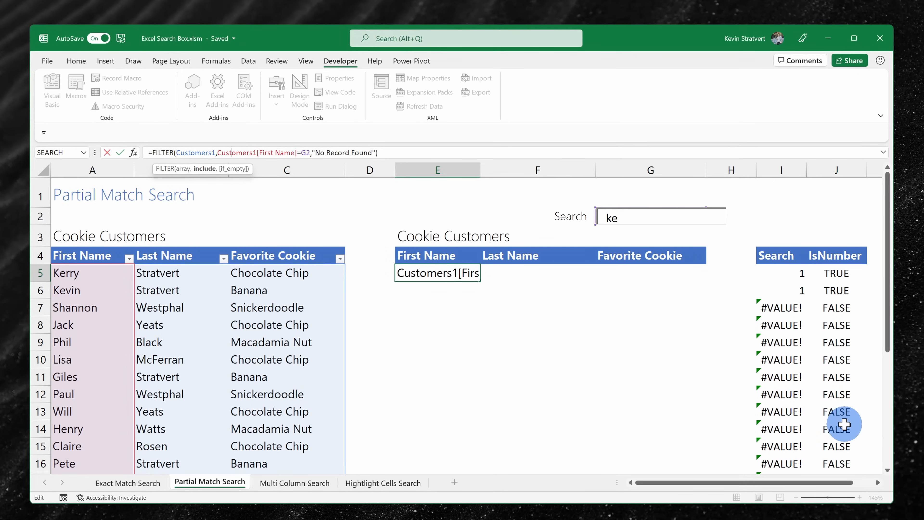
pyautogui.moveTo(843, 363)
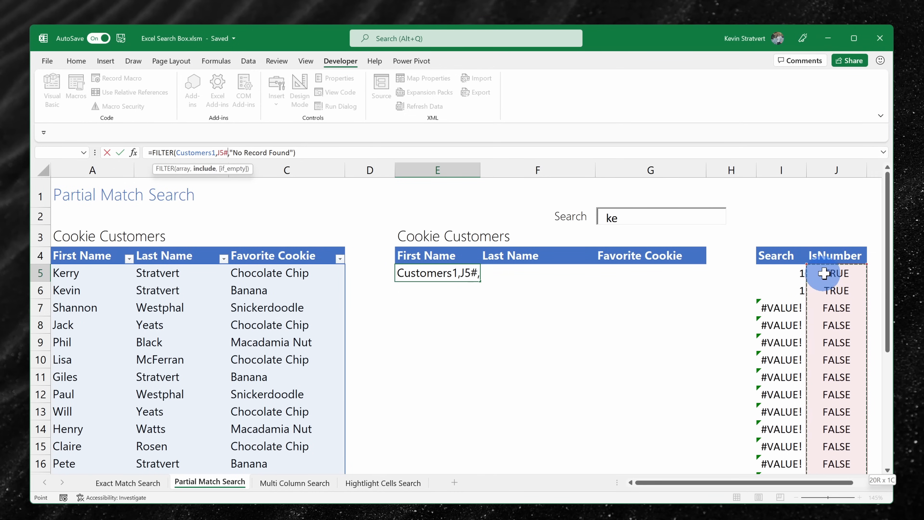
pyautogui.moveTo(849, 308)
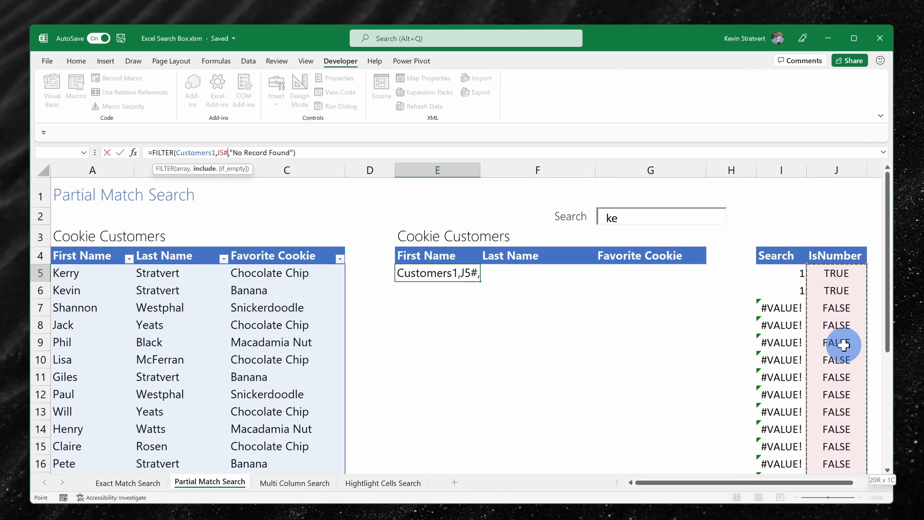
pyautogui.moveTo(300, 142)
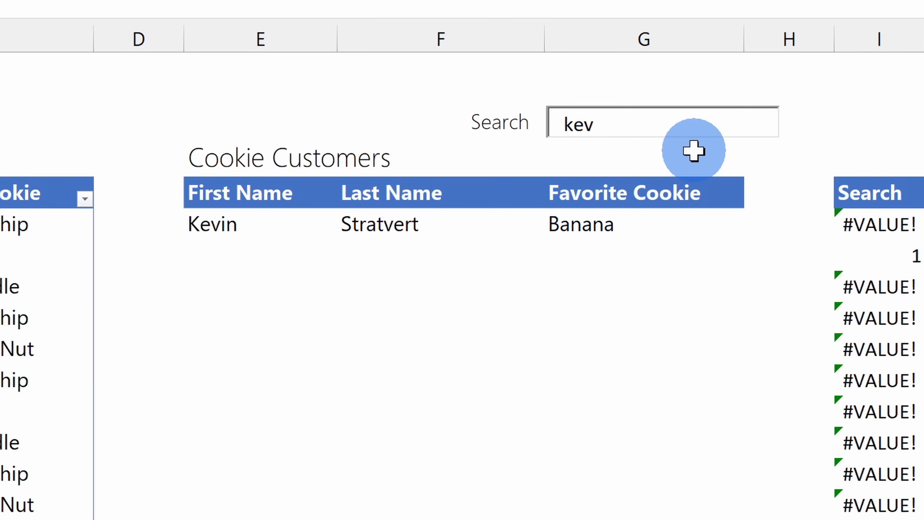
pyautogui.press('Backspace')
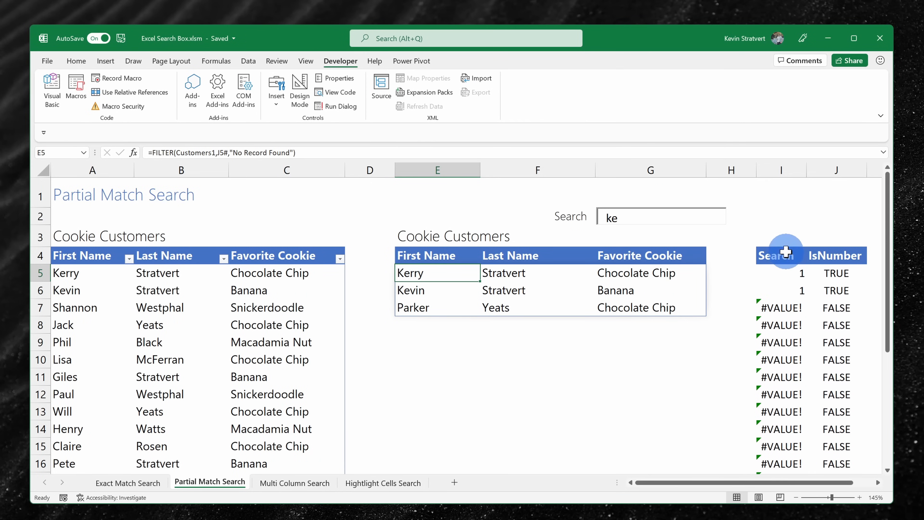
pyautogui.moveTo(429, 273)
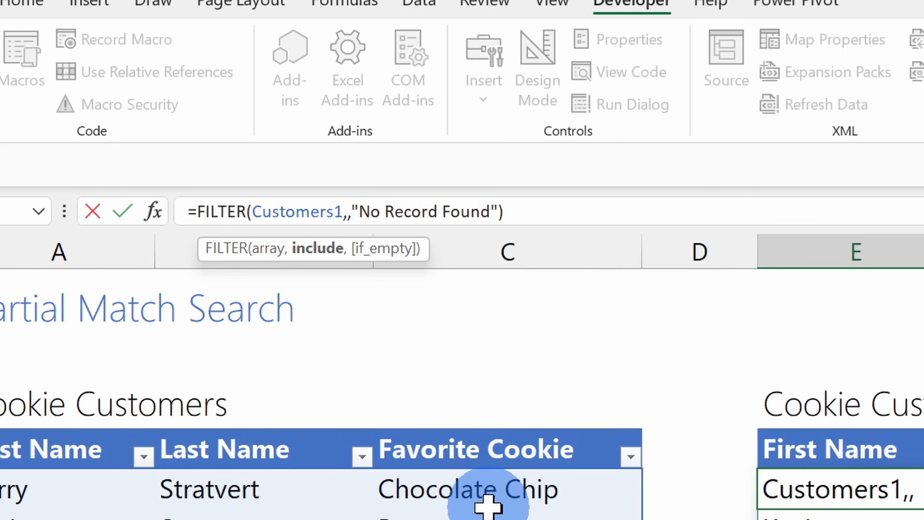
# Step: Embed ISNUMBER(SEARCH(G2,Customers1[First Name])) directly as the FILTER include argument in E5
pyautogui.write('isnumber(')
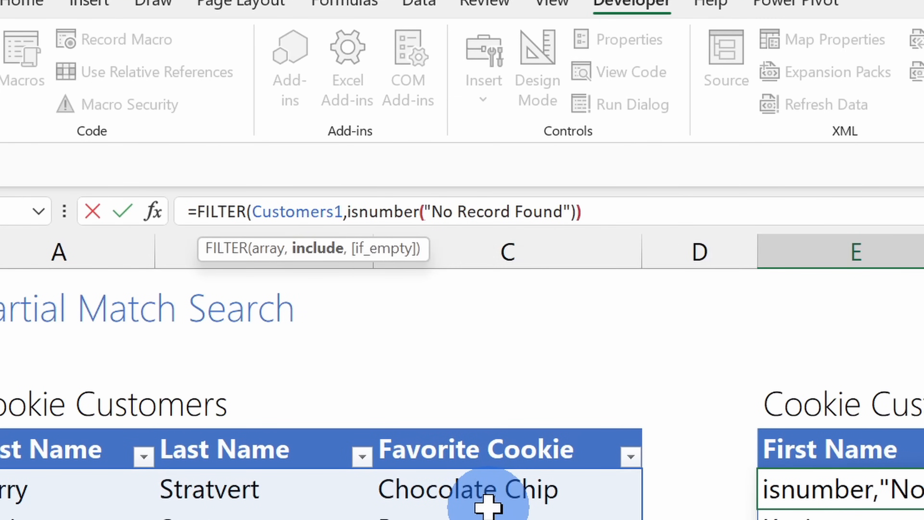
pyautogui.write('search(G2,')
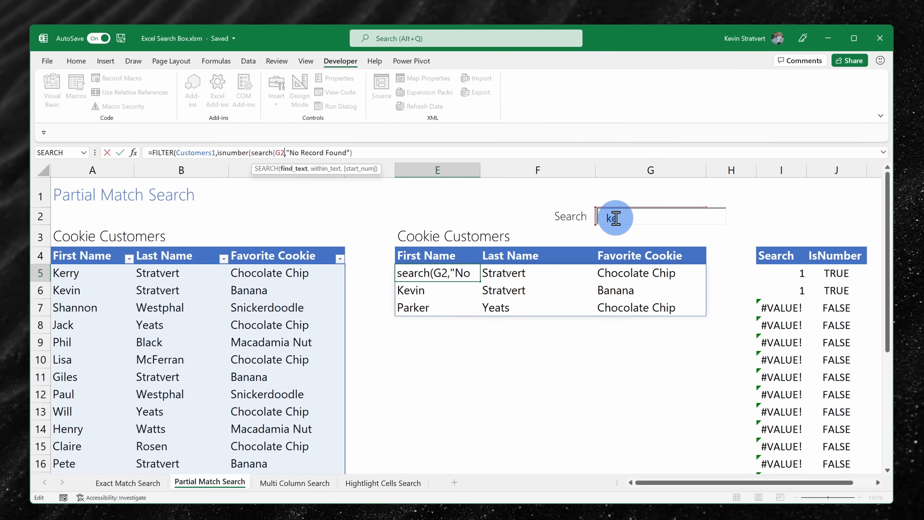
pyautogui.write('ers1[First Name')
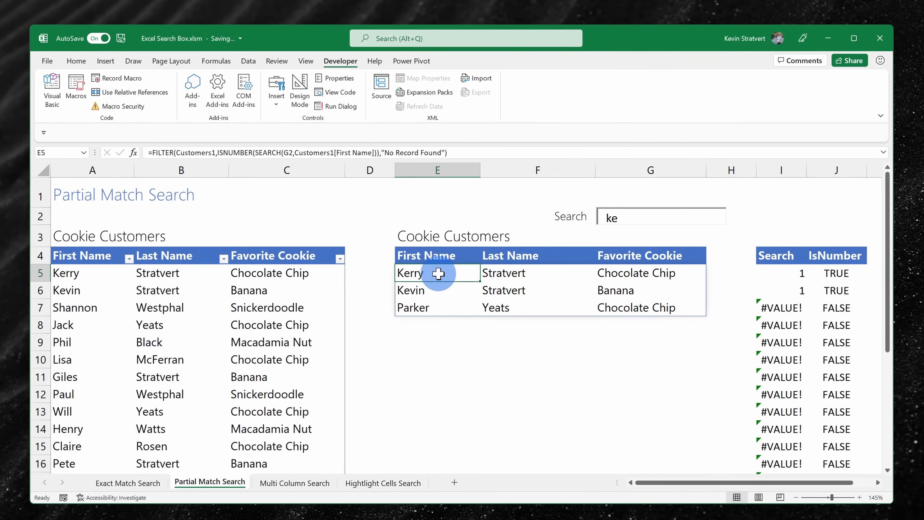
pyautogui.click(294, 483)
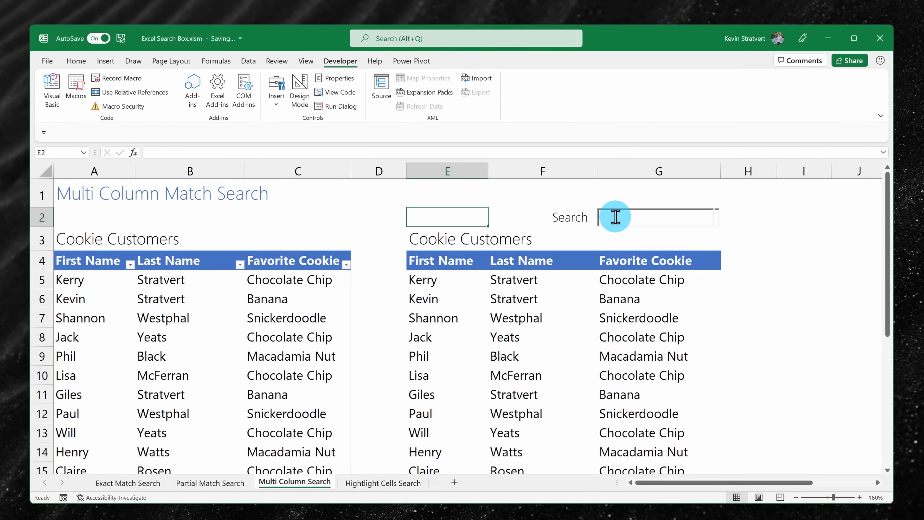
# Step: Search for 'ke' to list seven customers, then inspect the multi-column FILTER formula in E5
pyautogui.write('ke')
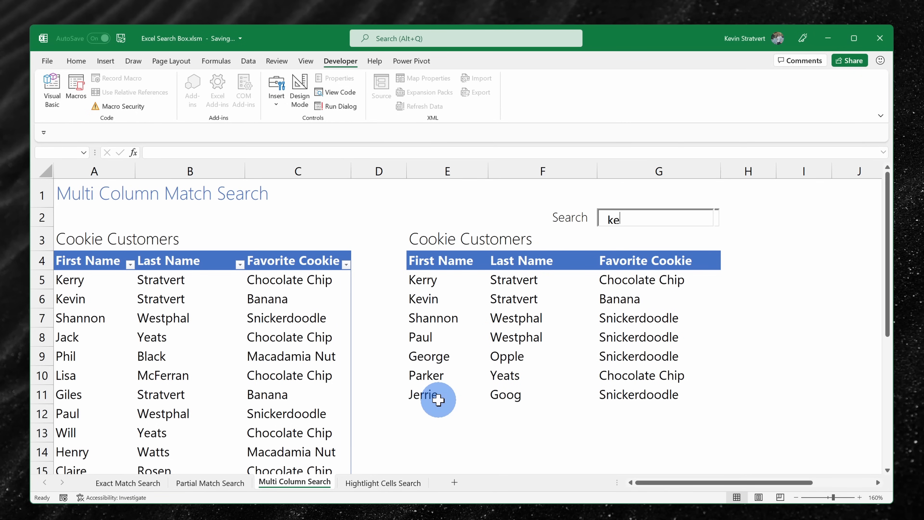
pyautogui.moveTo(650, 288)
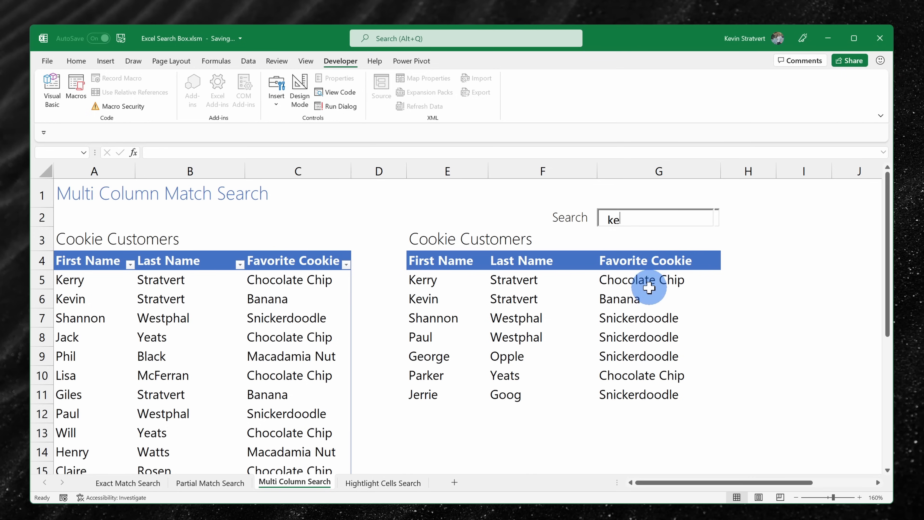
pyautogui.moveTo(617, 324)
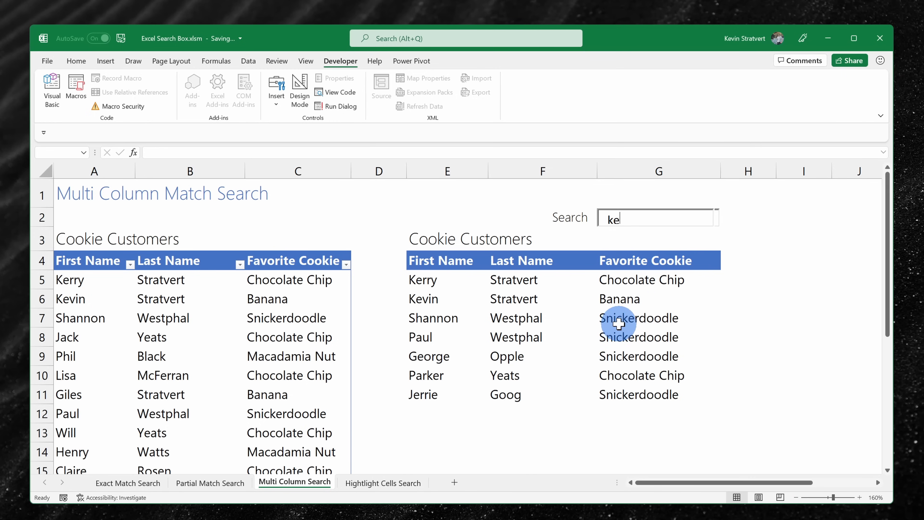
pyautogui.moveTo(431, 318)
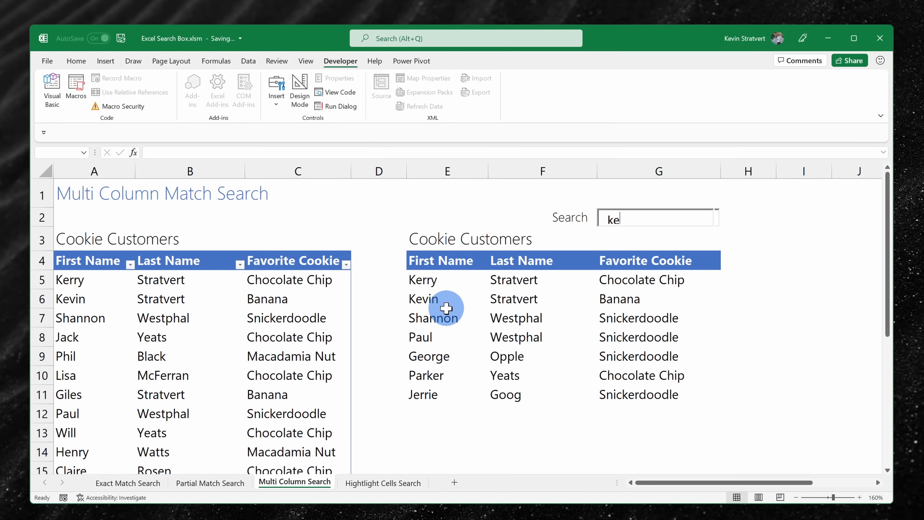
pyautogui.click(447, 279)
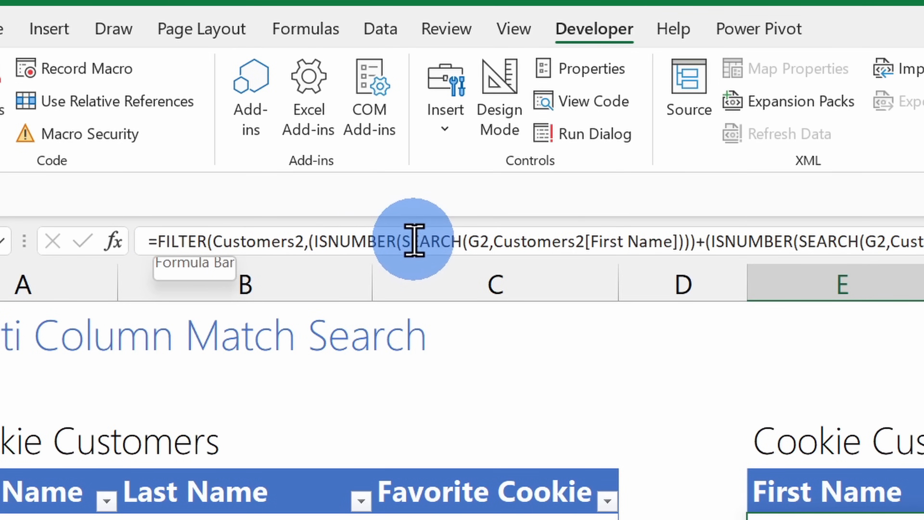
pyautogui.moveTo(504, 244)
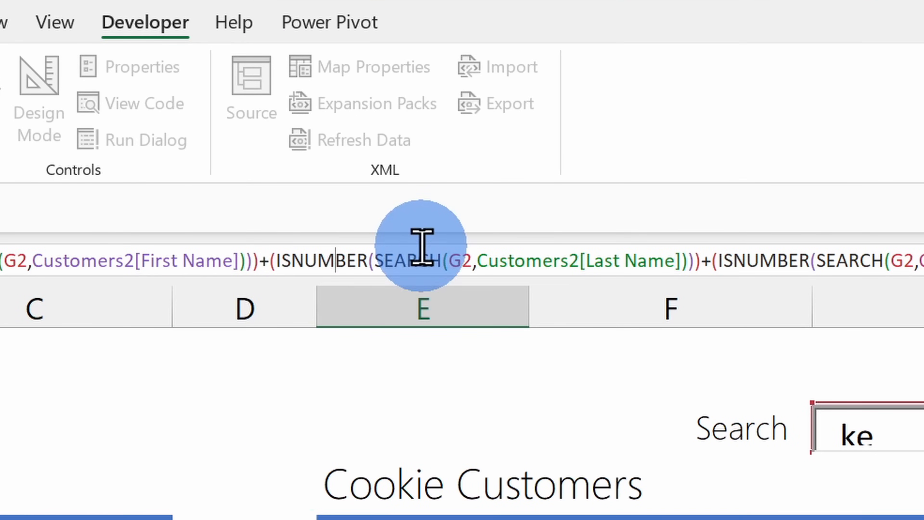
pyautogui.moveTo(675, 328)
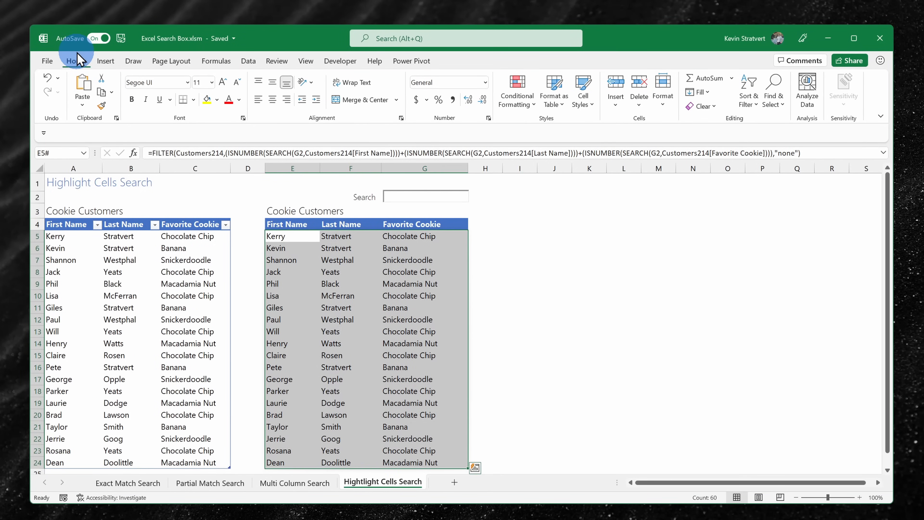
# Step: Start a Text That Contains conditional formatting rule for the selected results E5:G24
pyautogui.click(517, 92)
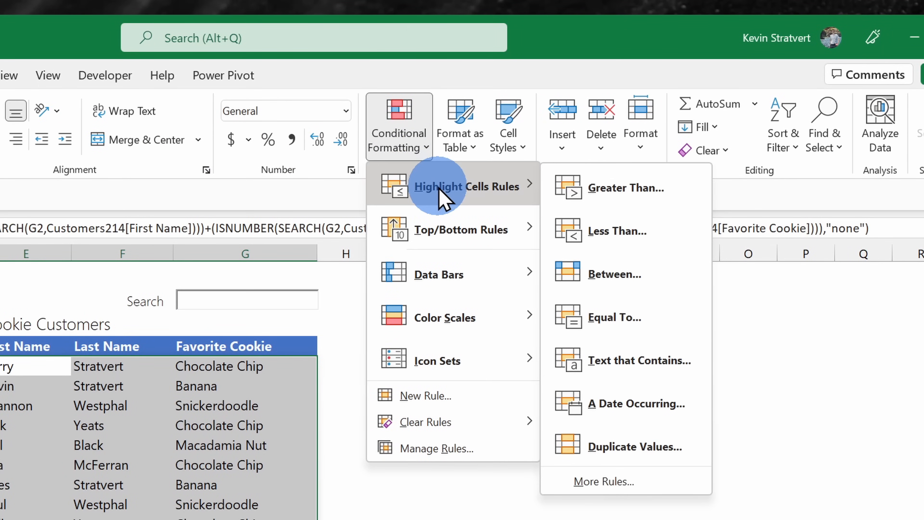
pyautogui.moveTo(626, 360)
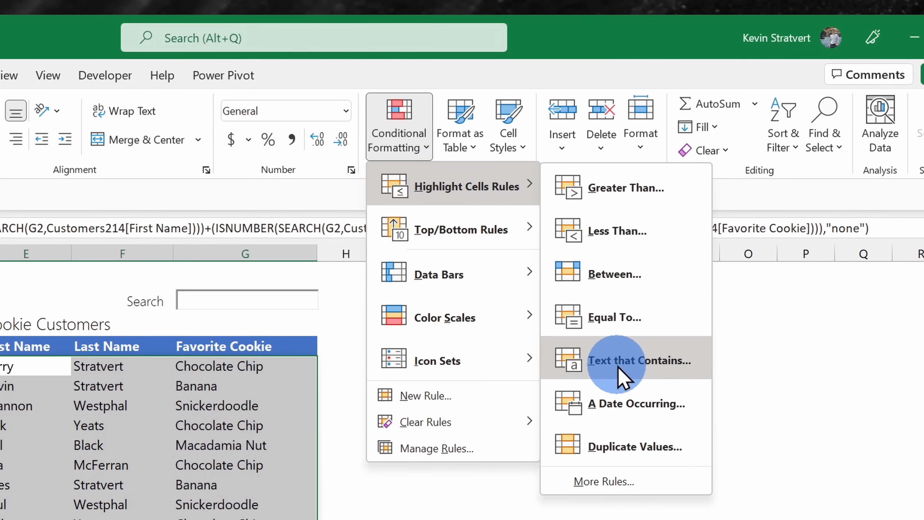
pyautogui.click(640, 361)
pyautogui.write('=')
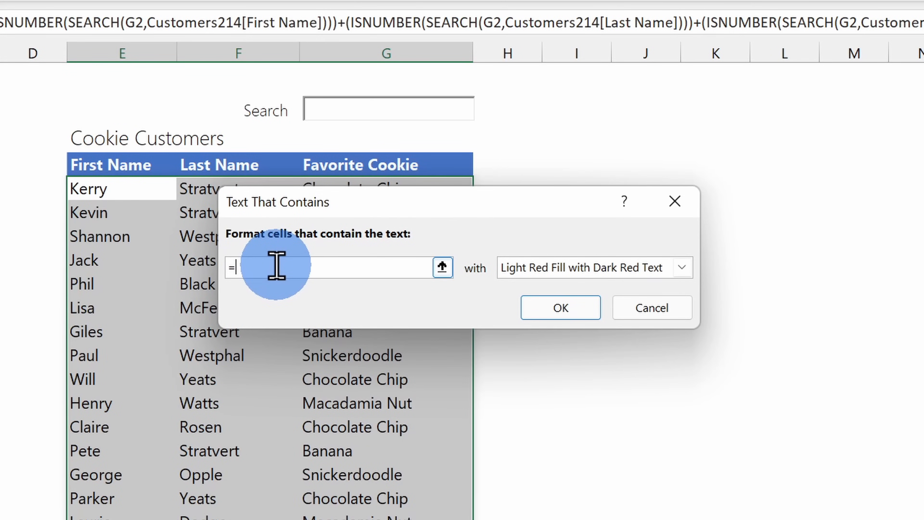
# Step: Tie the rule to absolute reference $G$2 with Yellow Fill and Dark Yellow Text format
pyautogui.write('G2')
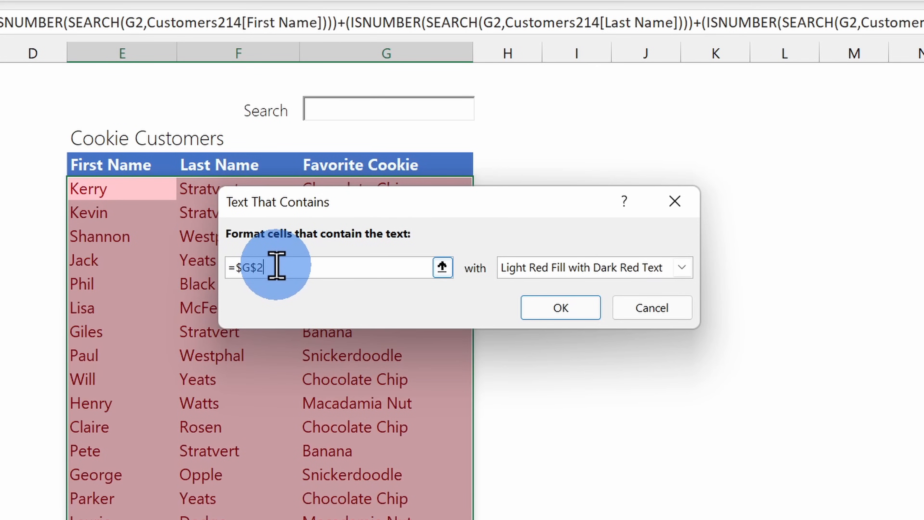
pyautogui.press('f4')
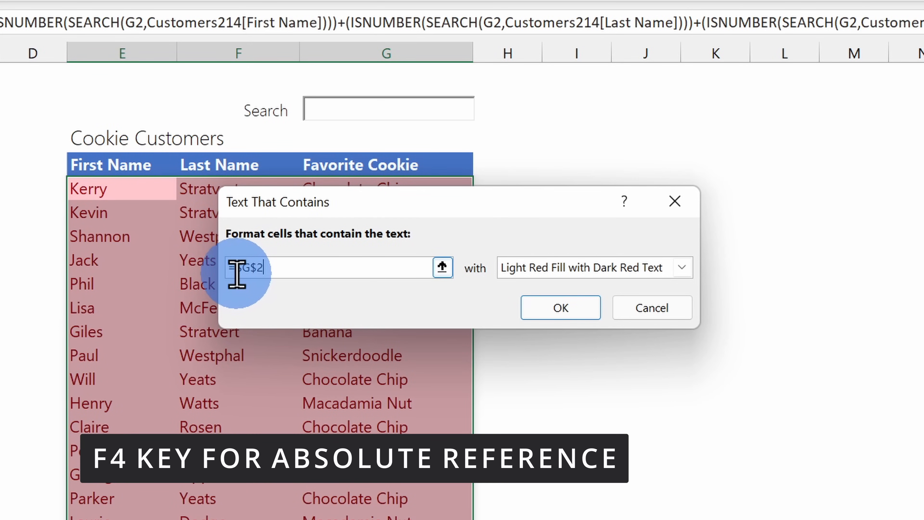
pyautogui.press('f4')
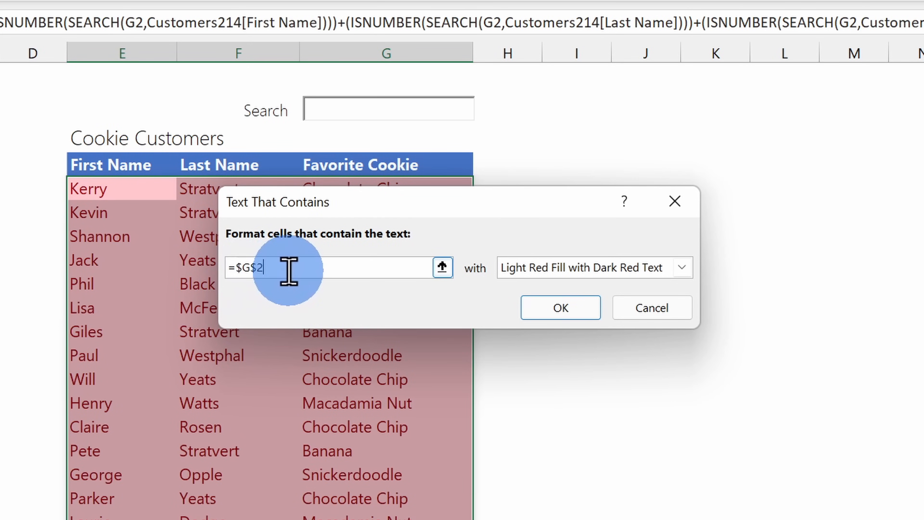
pyautogui.click(683, 267)
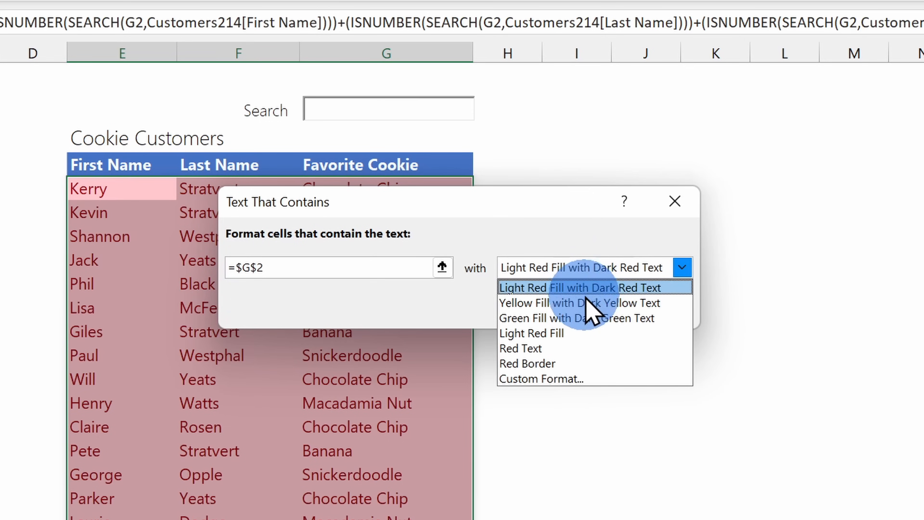
pyautogui.click(579, 303)
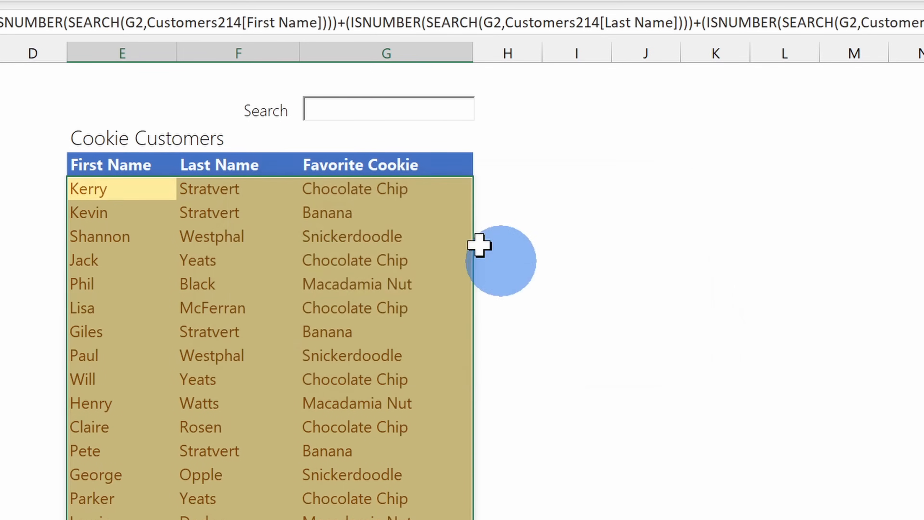
# Step: Search 'ke' so the seven matching customers filter in with matching cells shaded yellow
pyautogui.write('k')
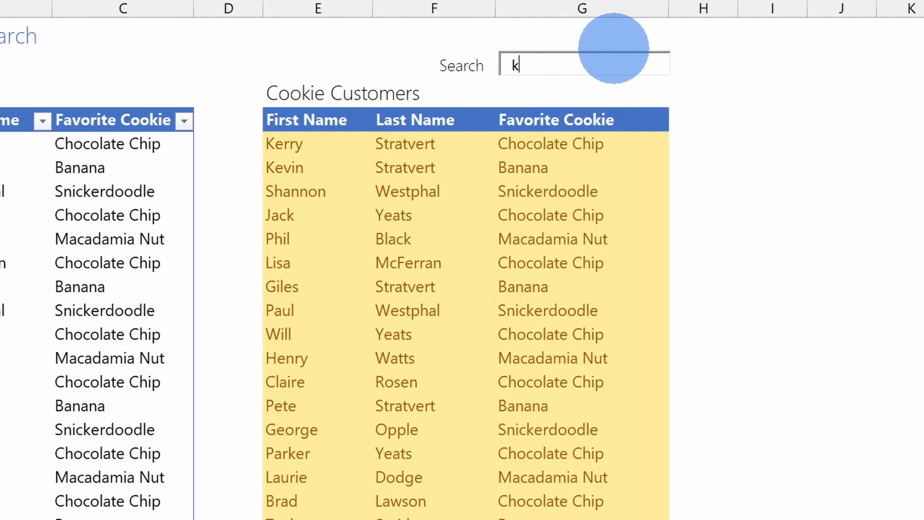
pyautogui.write('e')
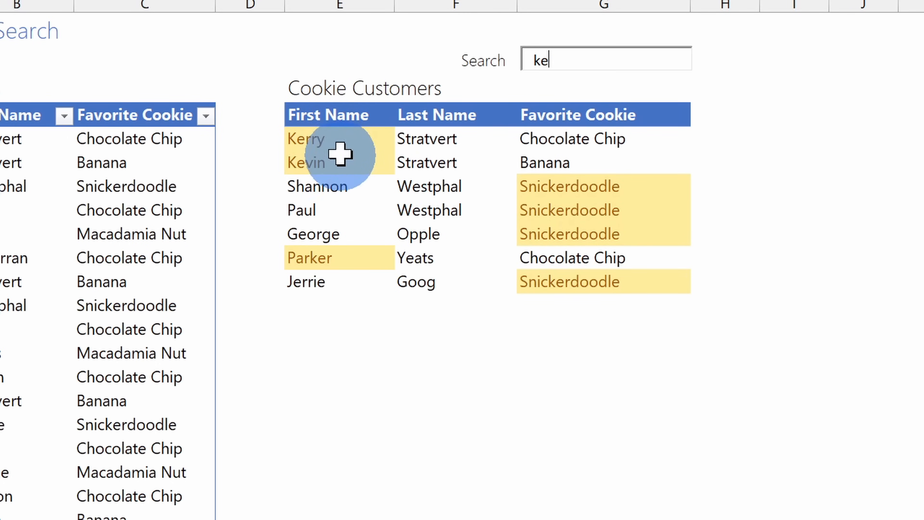
pyautogui.moveTo(586, 207)
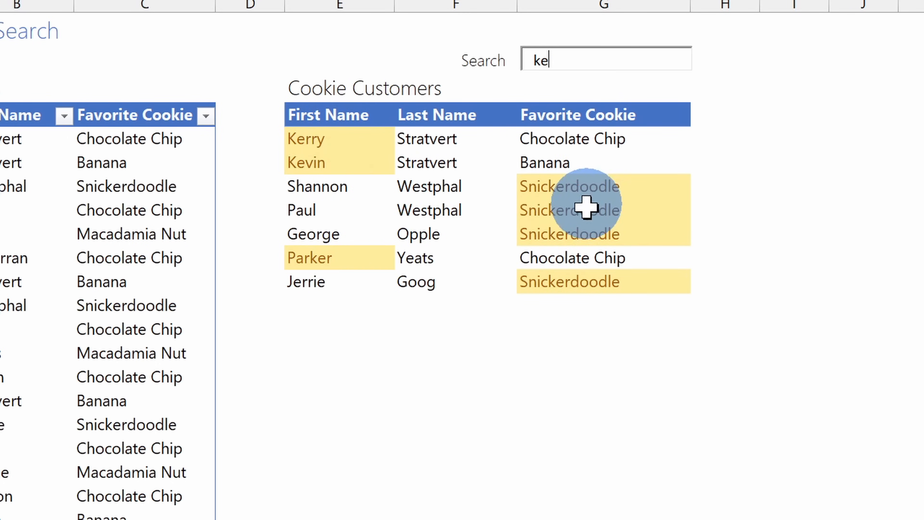